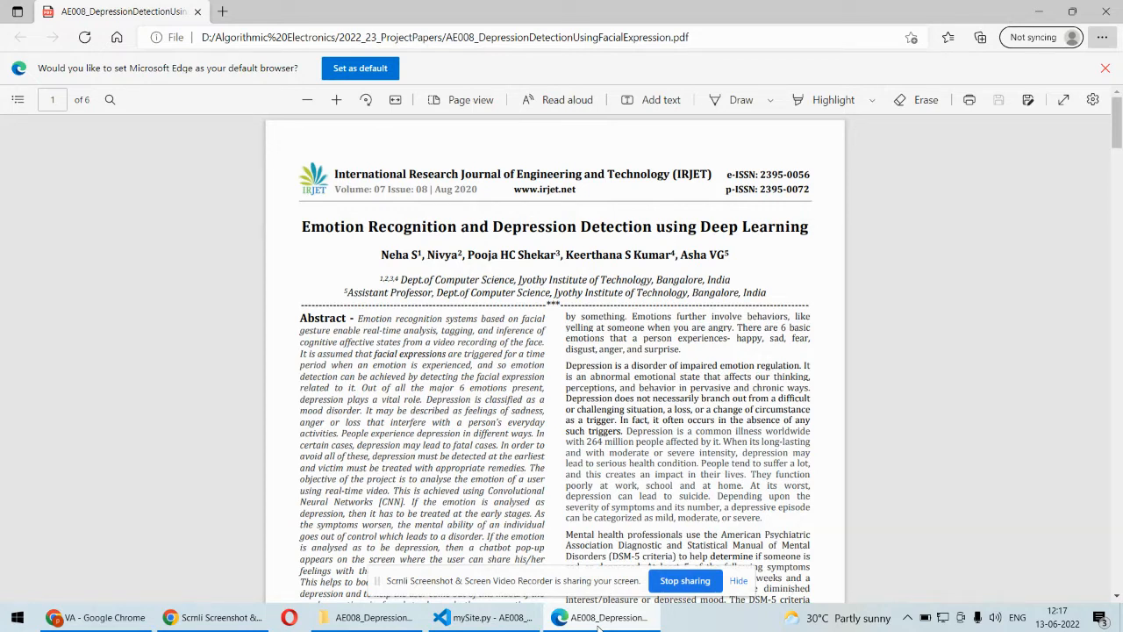
mouse_move(984, 386)
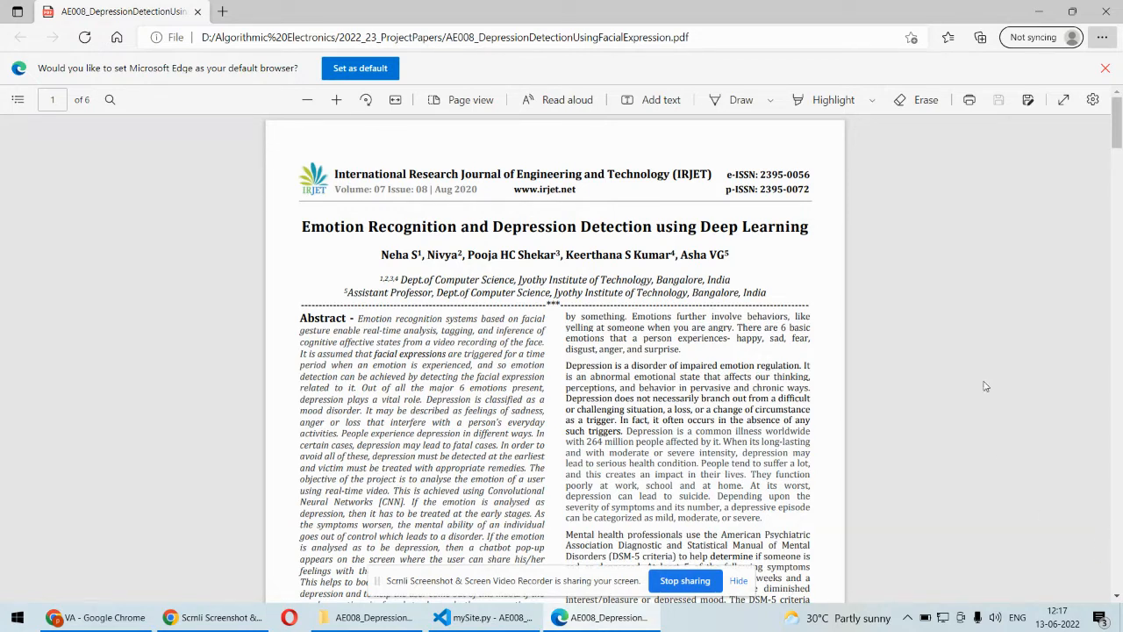
Step: Scroll through the depression-detection paper PDF from the abstract to the page 6 conclusion
scroll(down, 3)
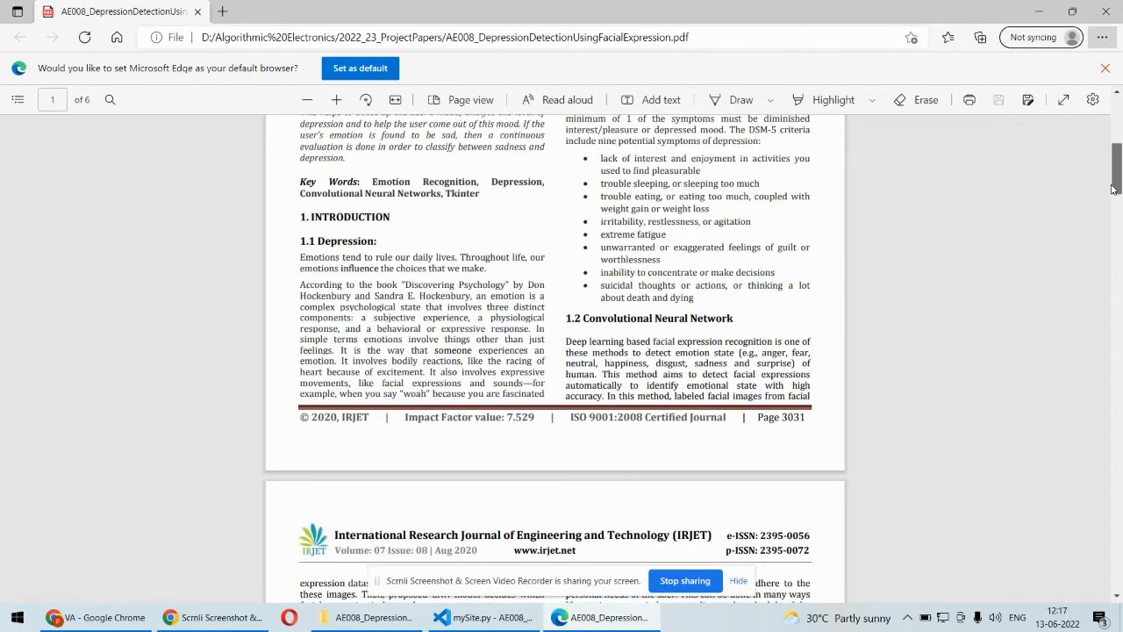
scroll(down, 3)
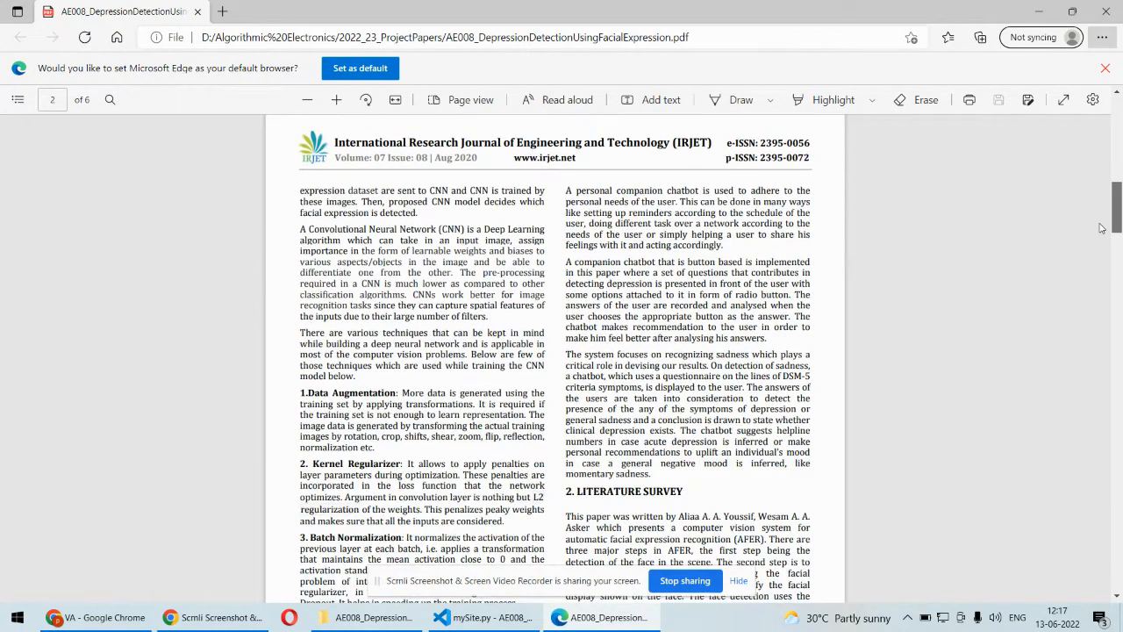
scroll(down, 3)
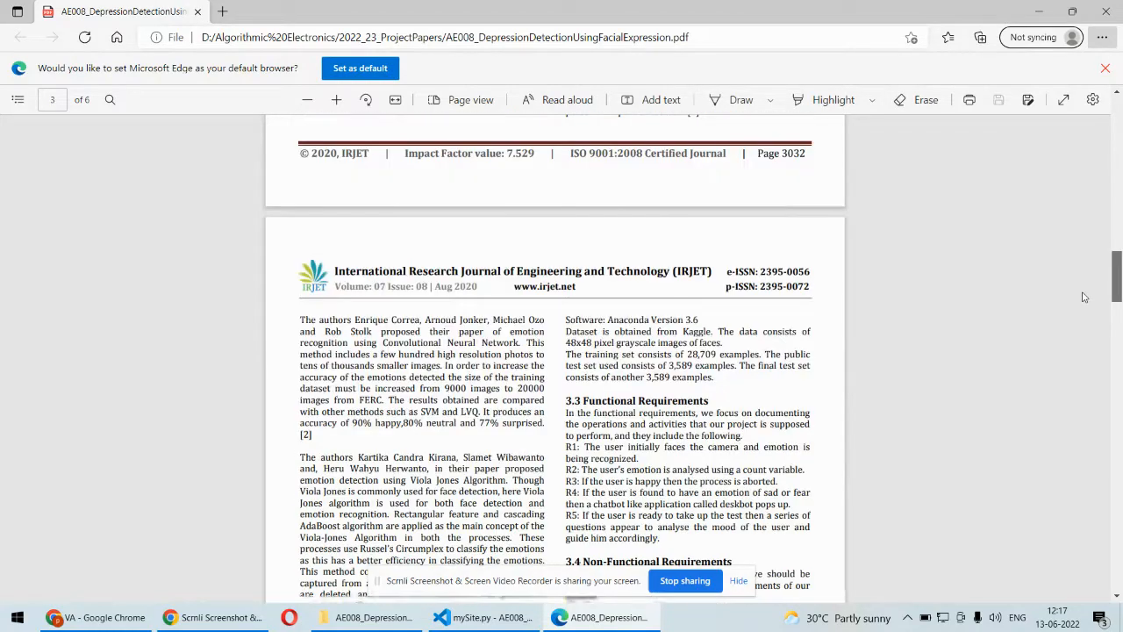
scroll(down, 3)
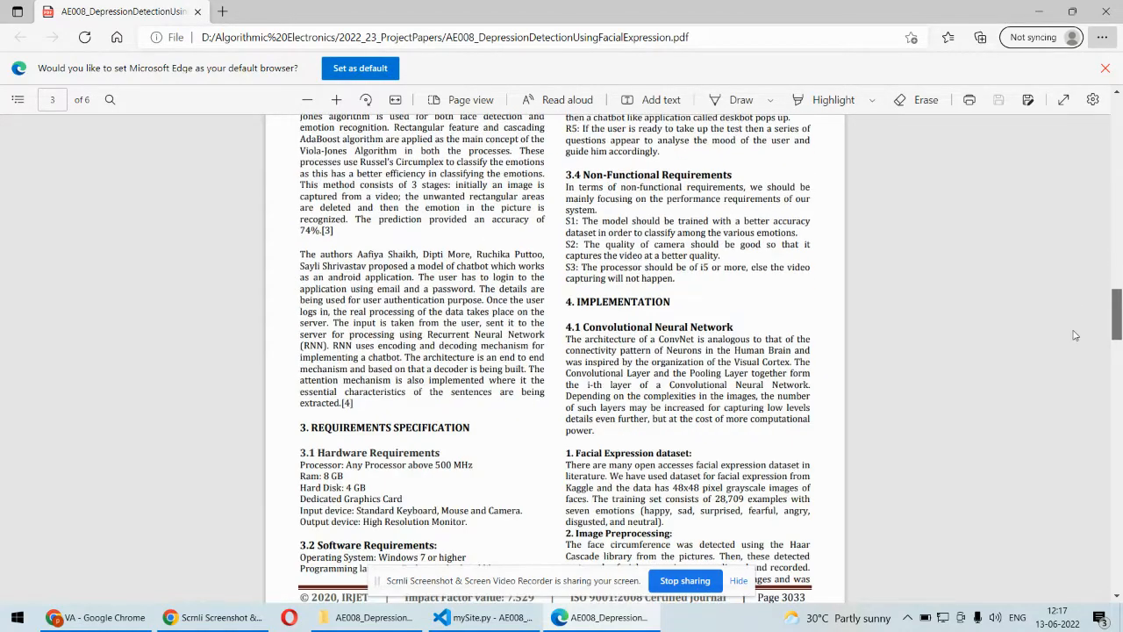
scroll(down, 3)
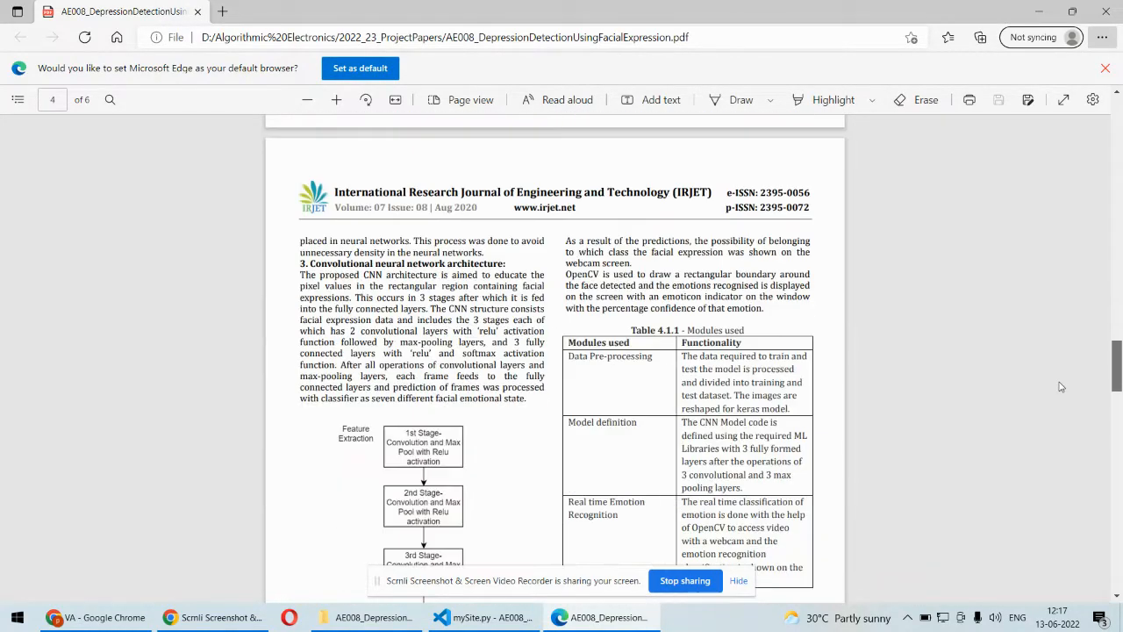
scroll(down, 3)
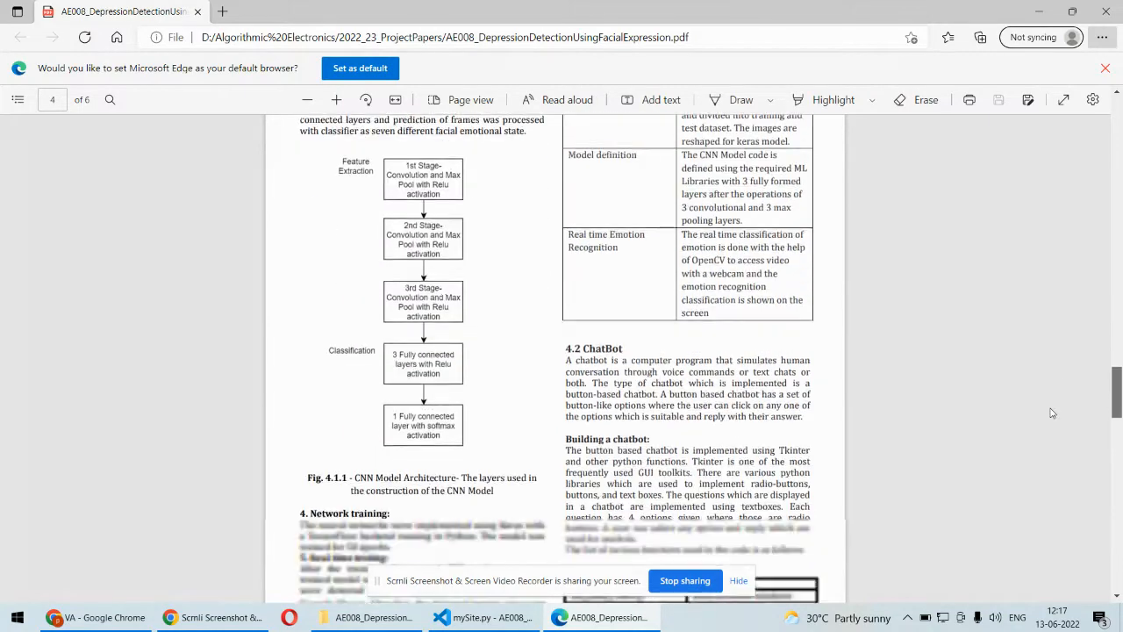
scroll(down, 3)
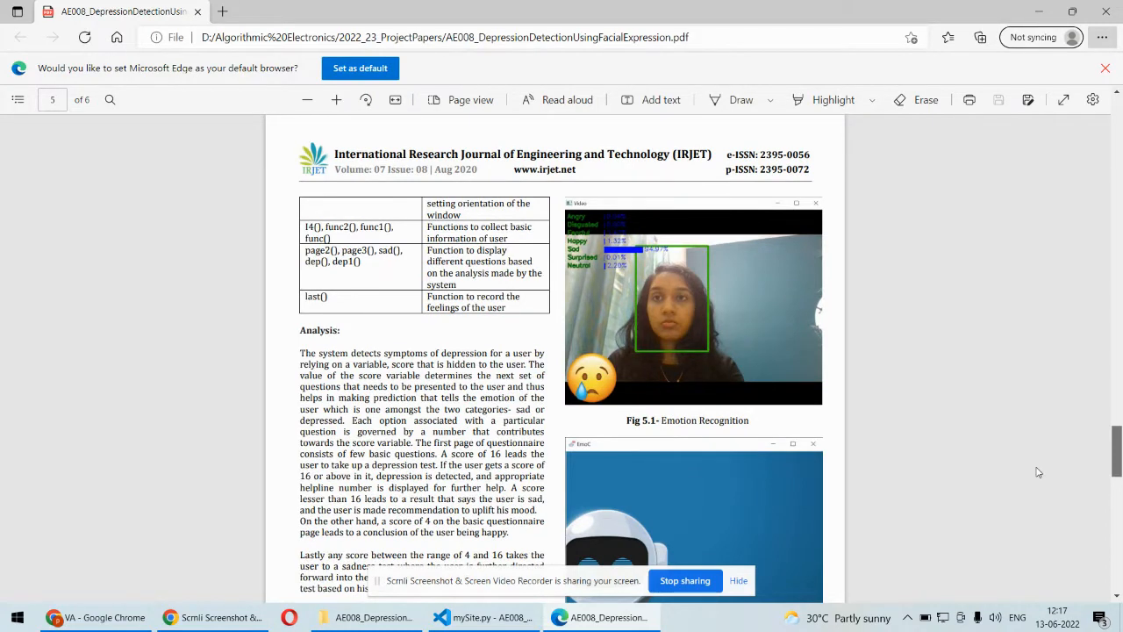
scroll(down, 3)
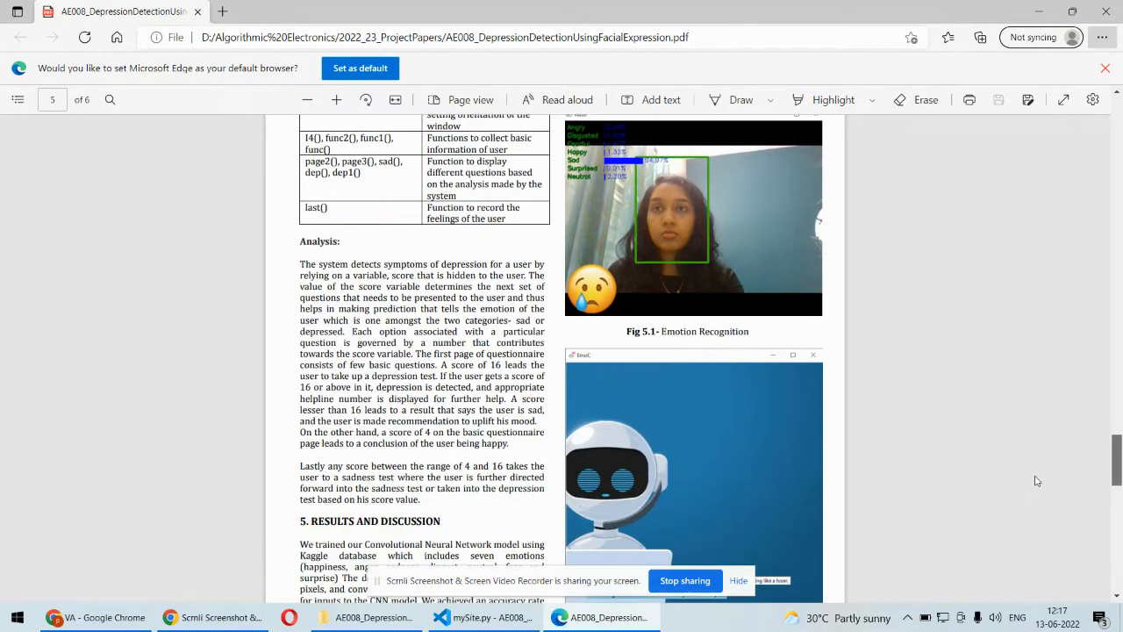
scroll(down, 3)
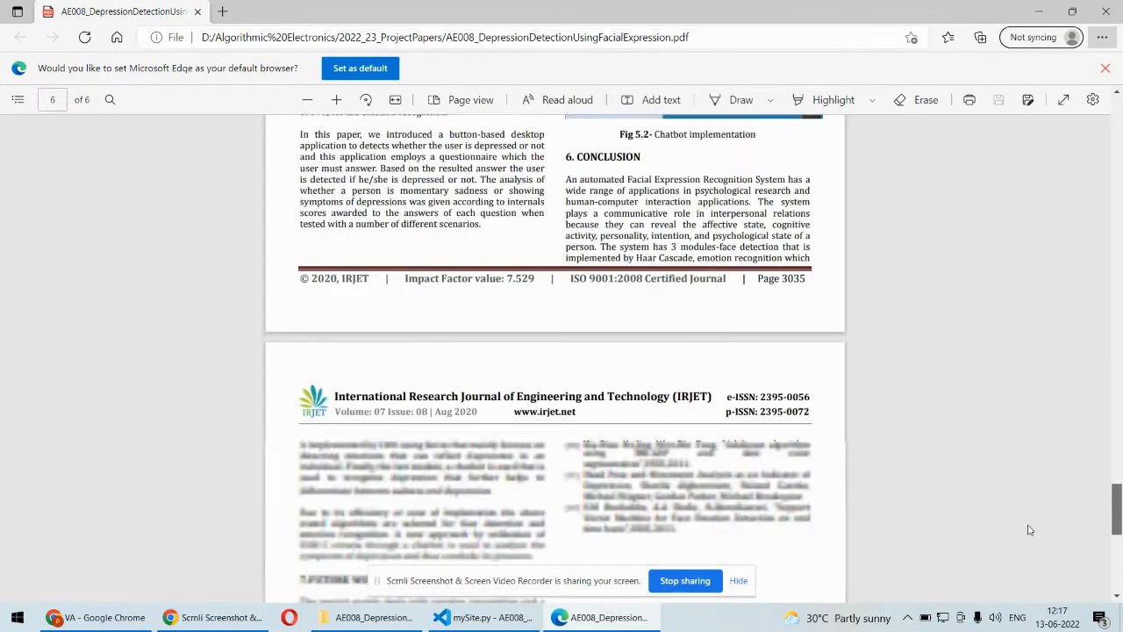
scroll(down, 3)
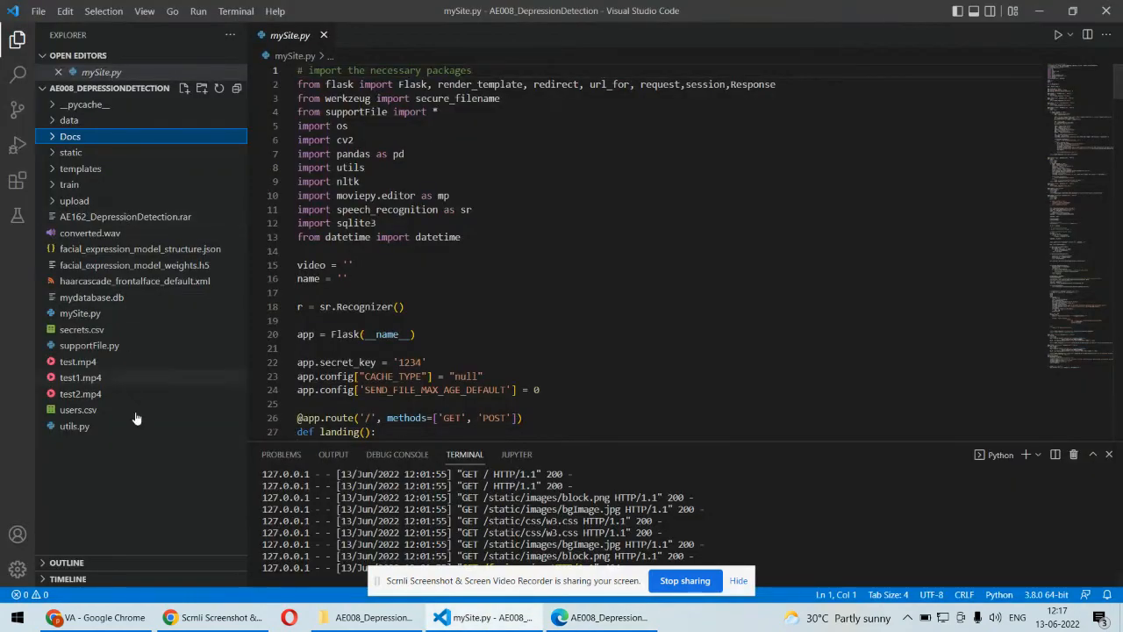
mouse_move(114, 465)
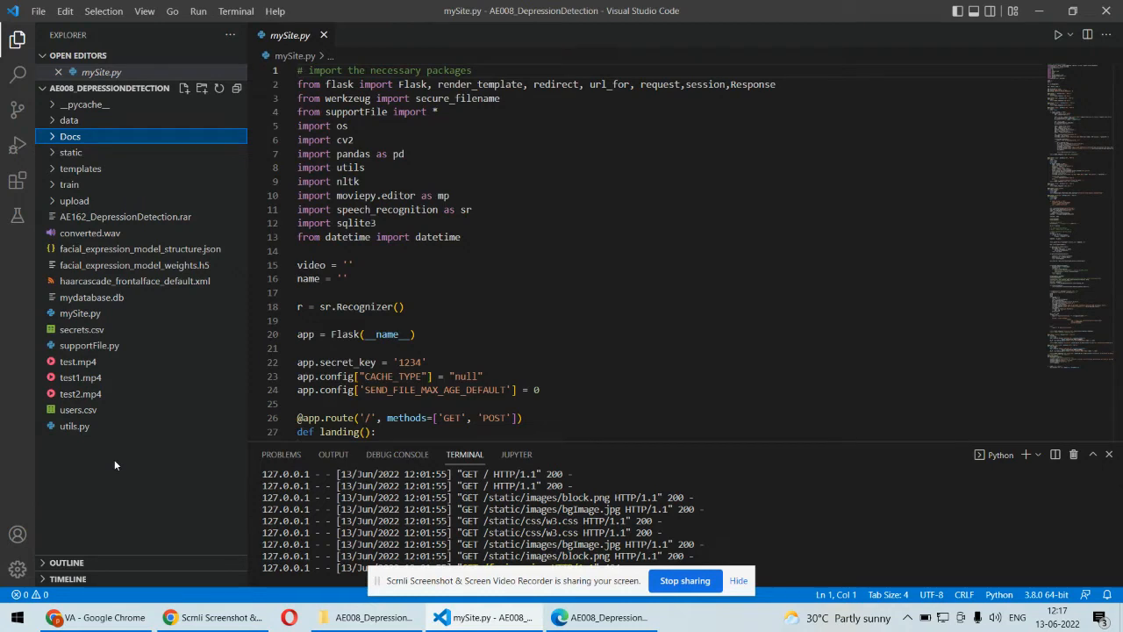
mouse_move(69, 208)
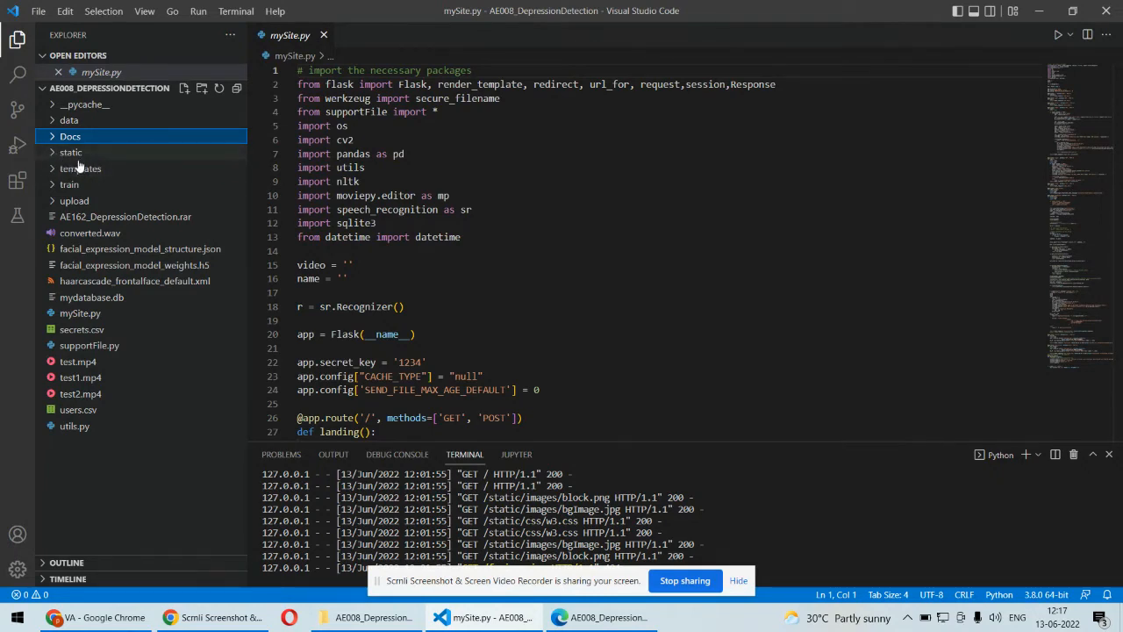
mouse_move(81, 168)
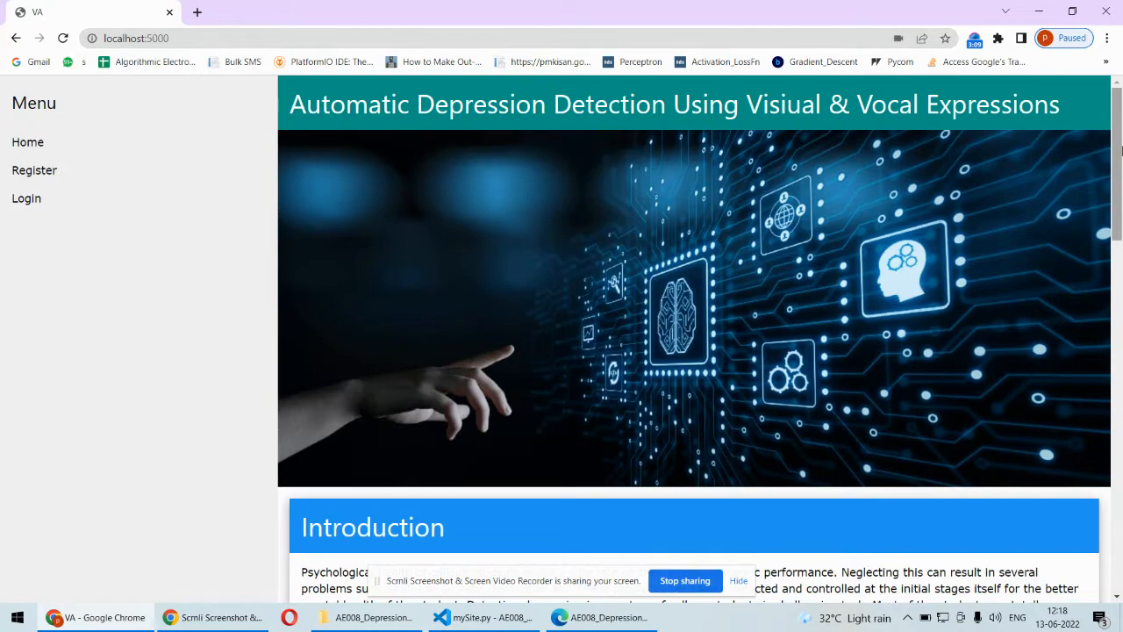
Step: Skim the home page's About The Project and architecture sections, then go to Register
scroll(down, 3)
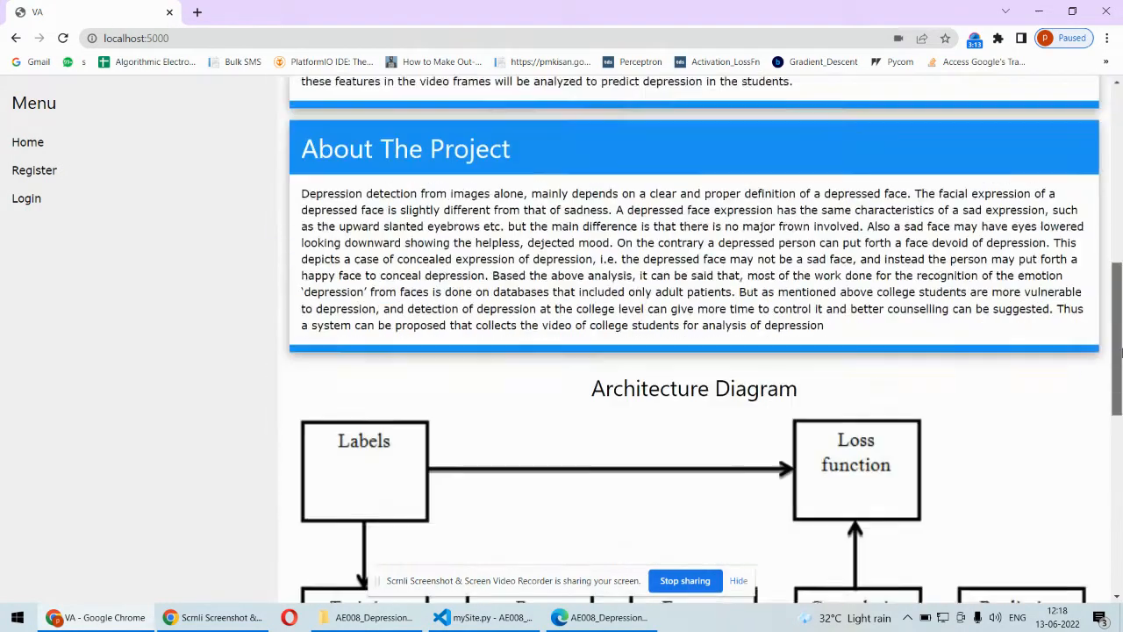
scroll(up, 3)
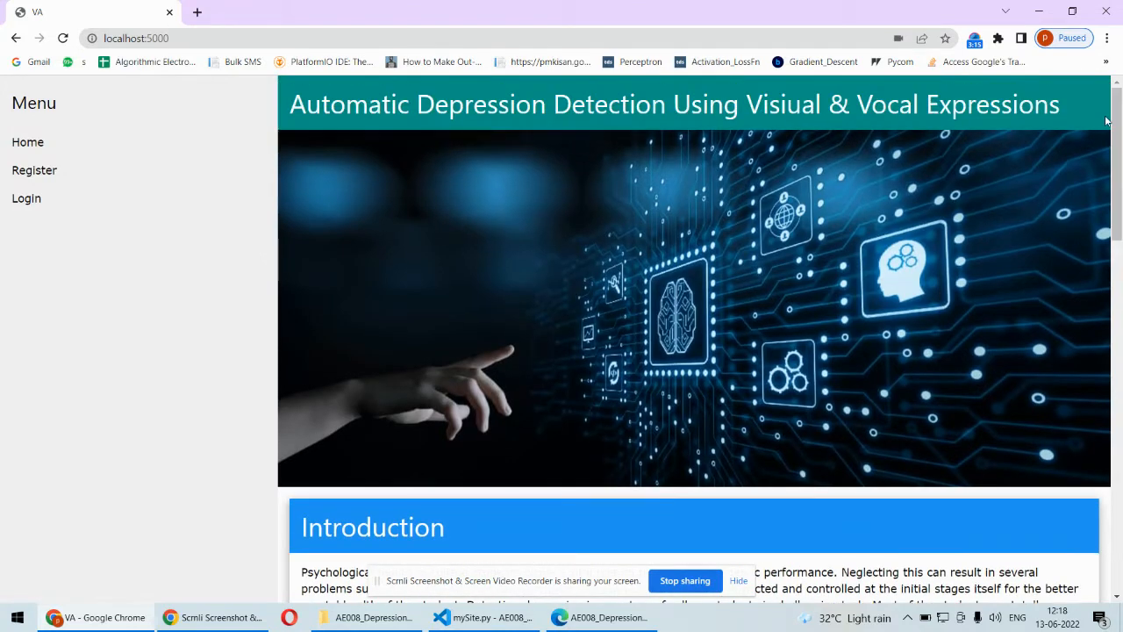
click(34, 169)
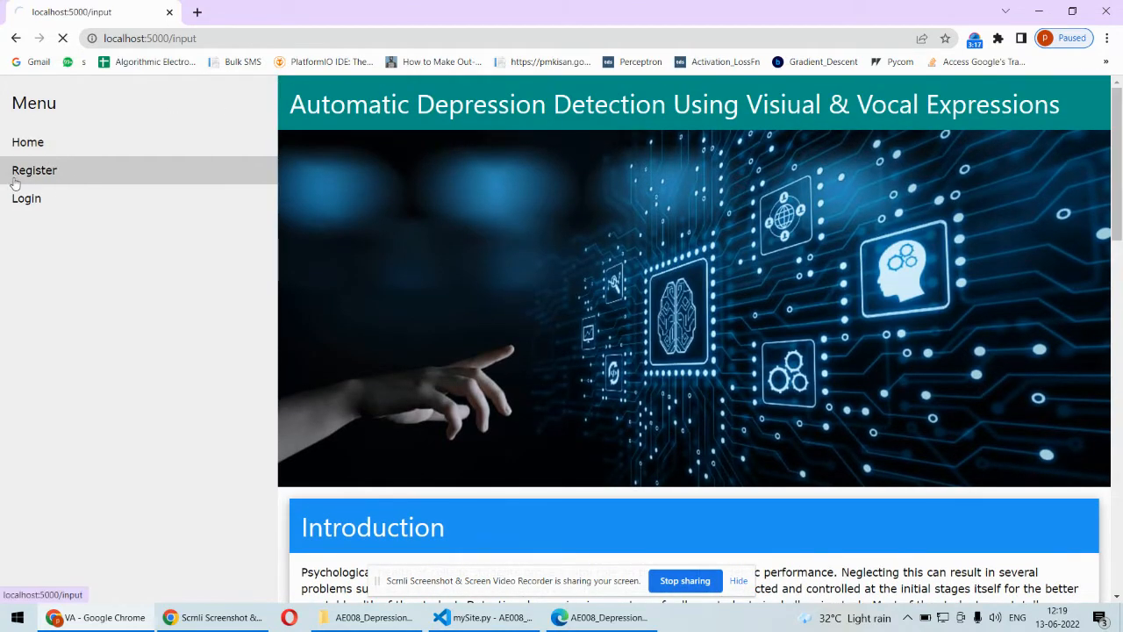
Step: Submit the registration form, which returns 'User already Registered'
click(34, 169)
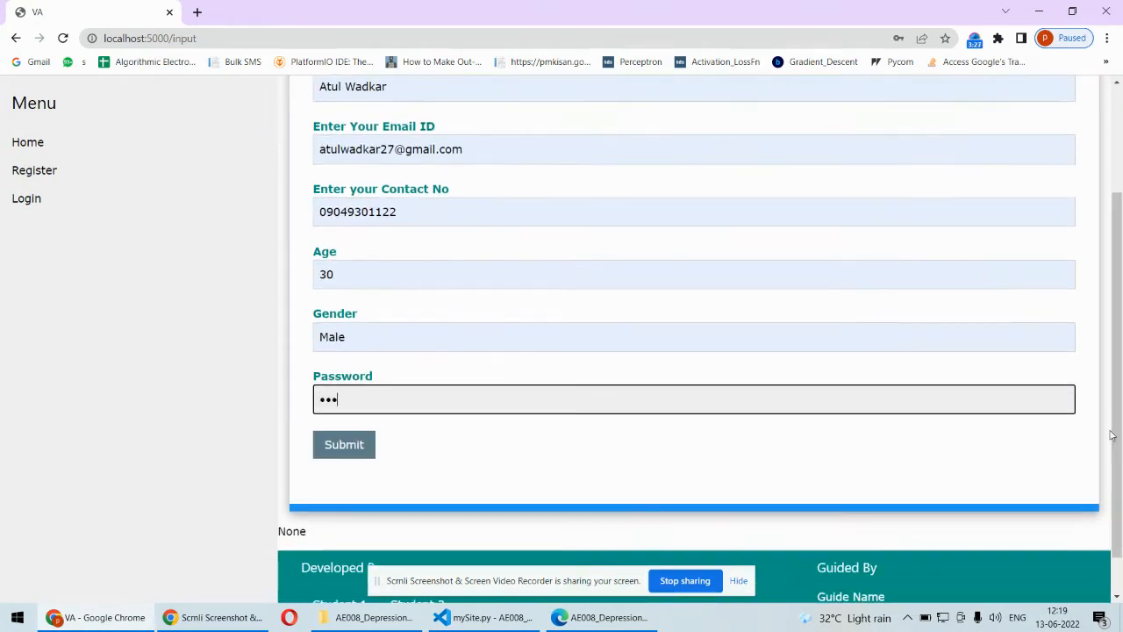
click(344, 444)
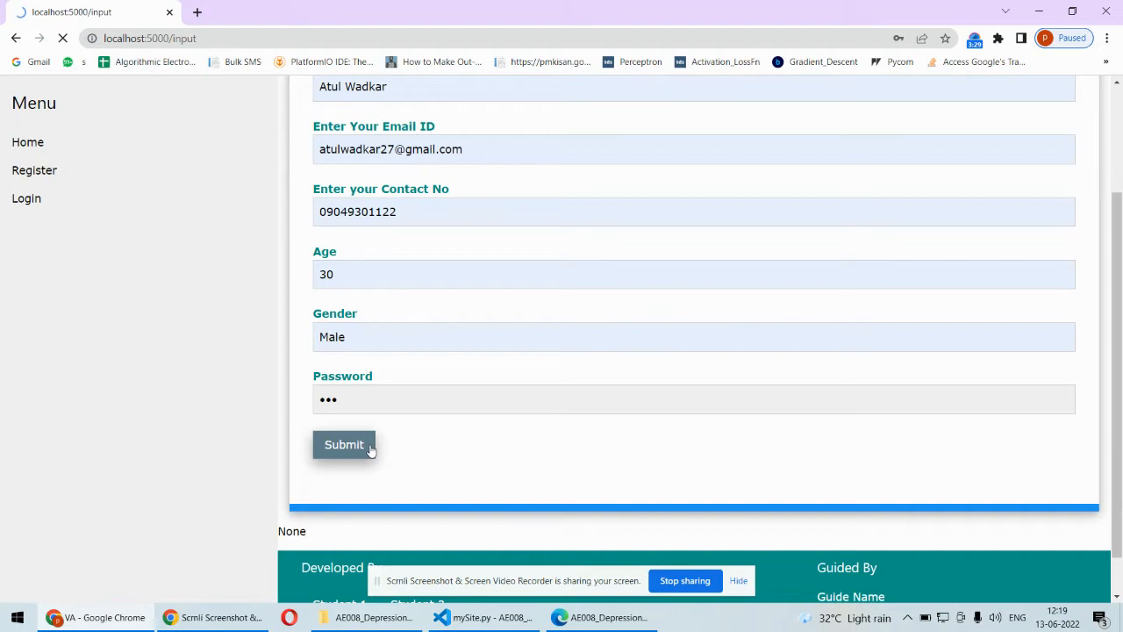
click(343, 444)
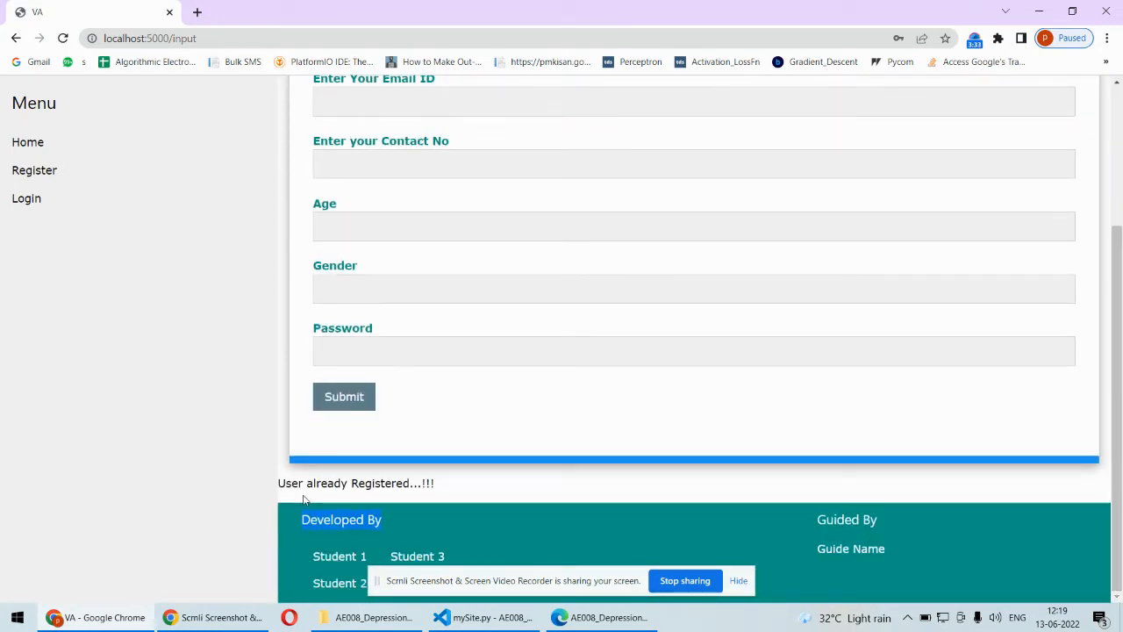
triple_click(356, 483)
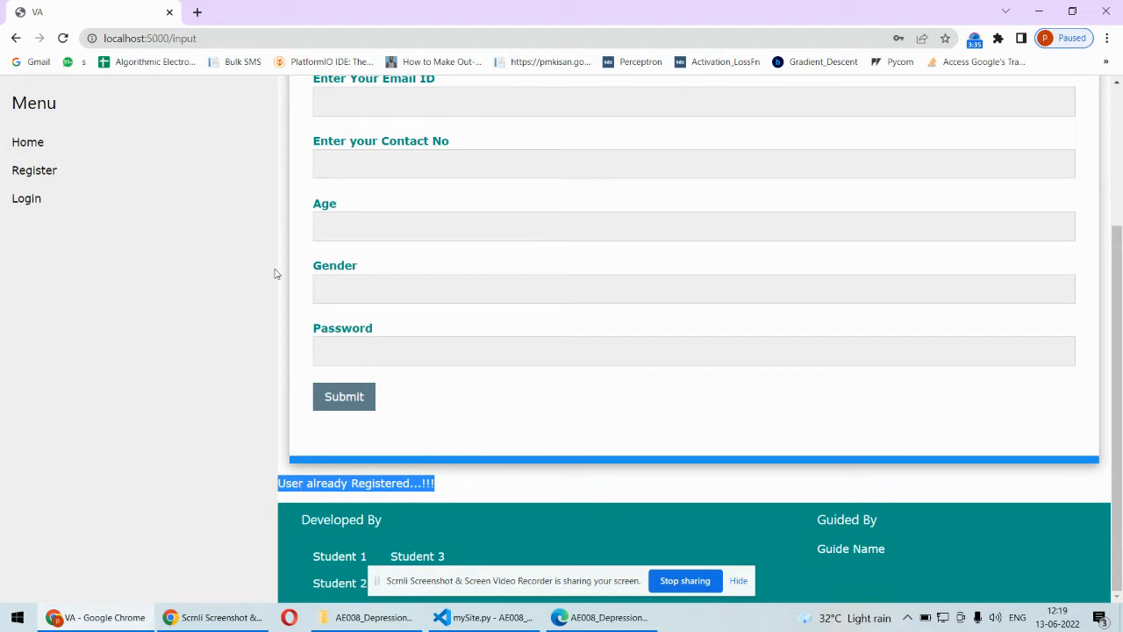
click(26, 198)
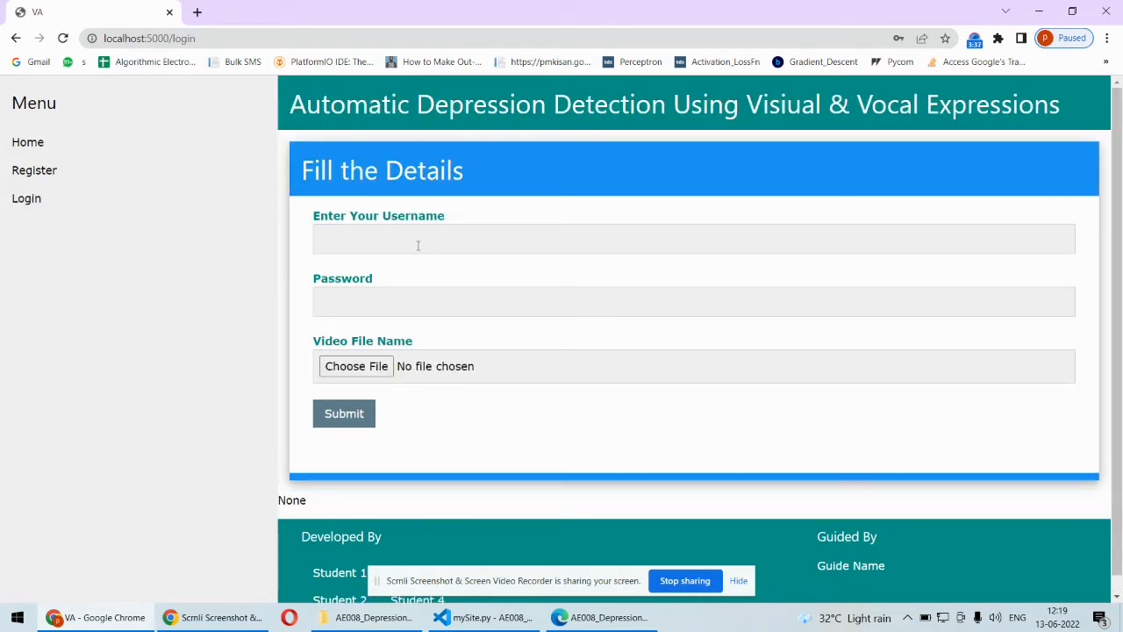
text(Atul Wadkar)
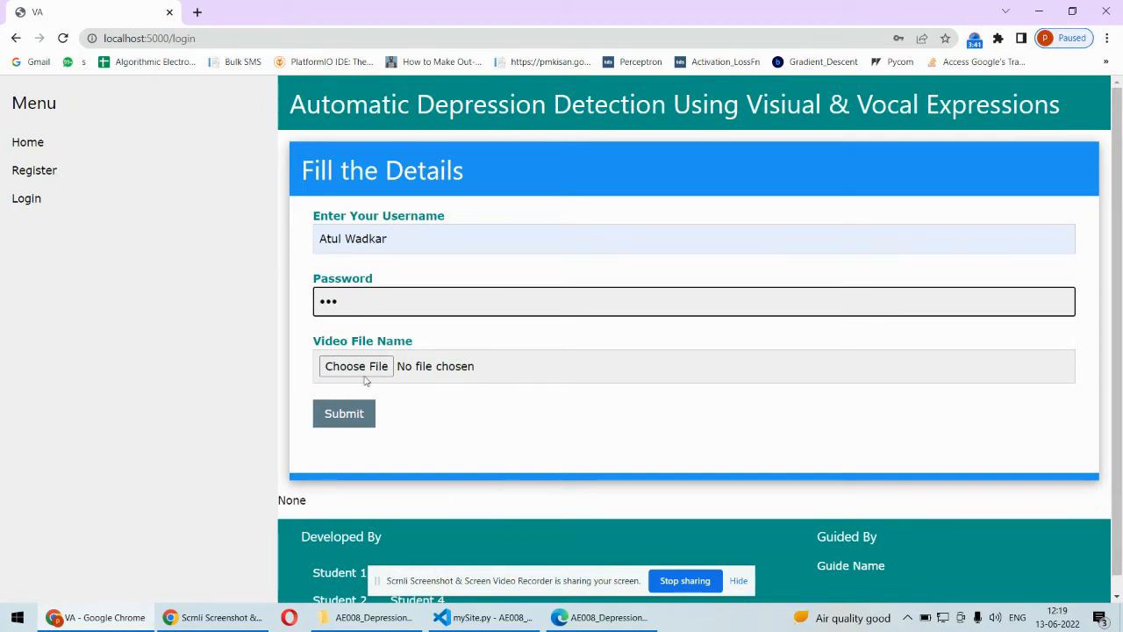
click(355, 366)
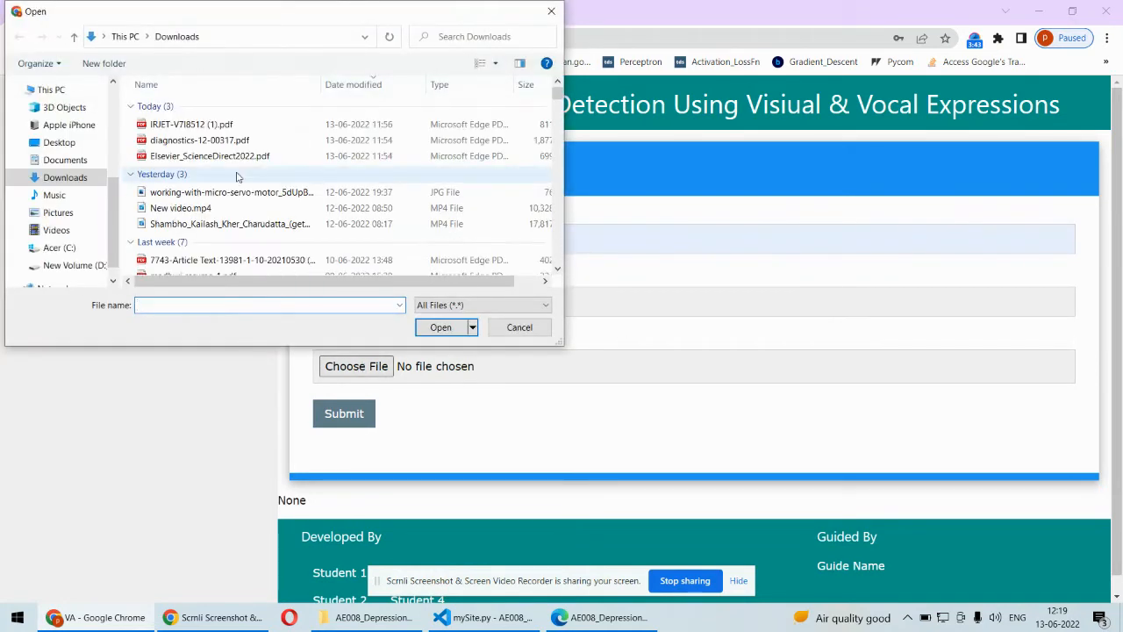
Step: Attach test2.mp4 from D: > Algorithmic Electronics > 2022_23_ProjectCodes
click(73, 265)
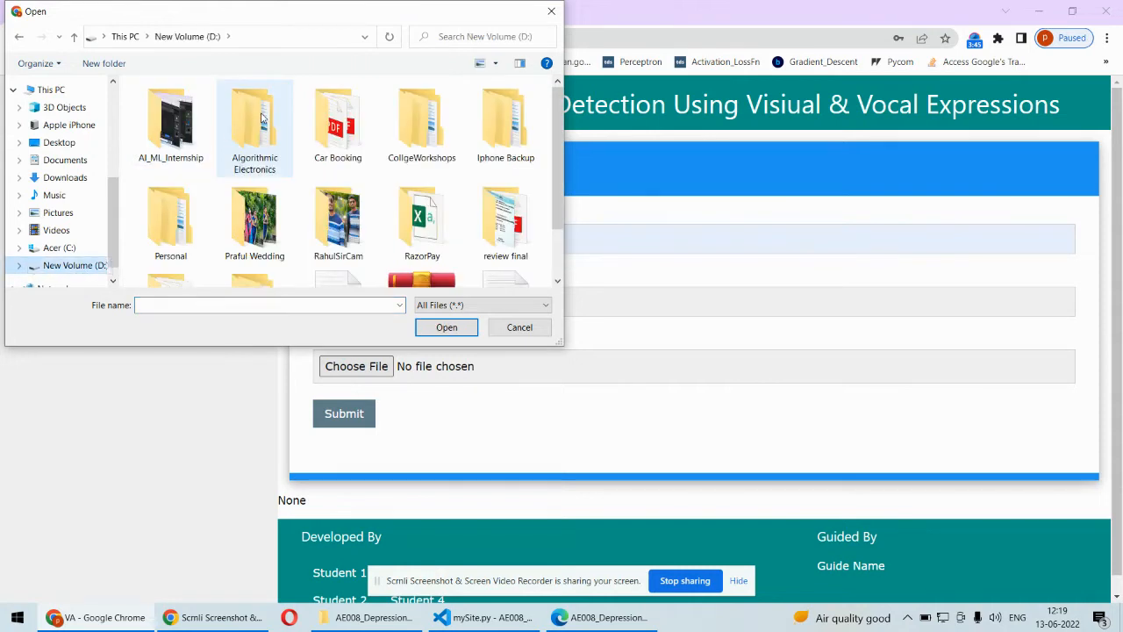
double_click(255, 118)
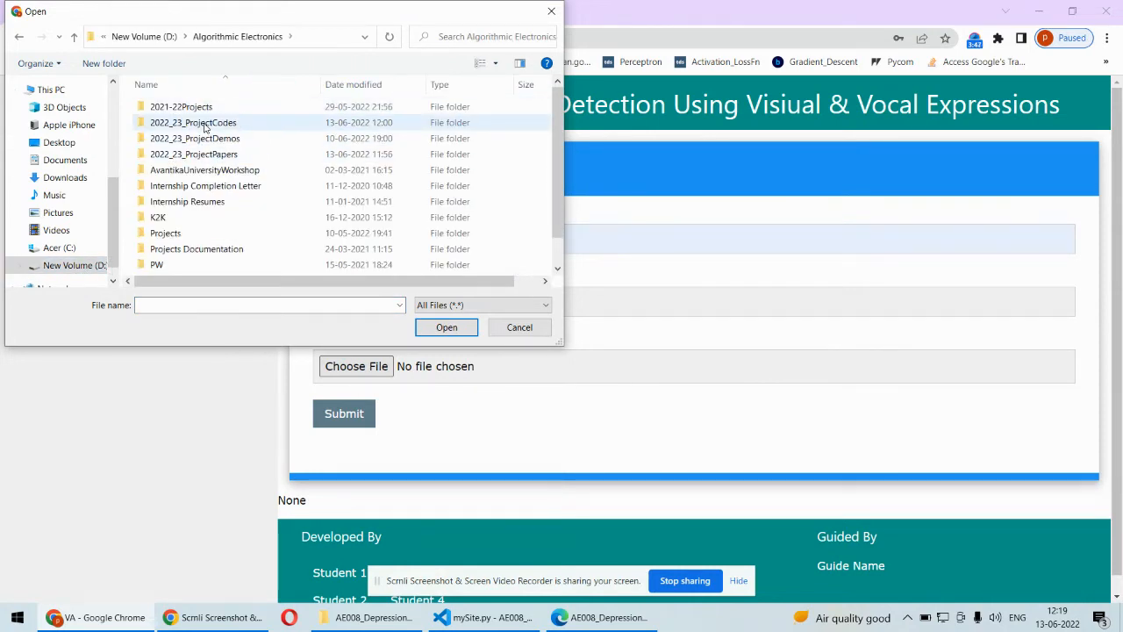
double_click(193, 122)
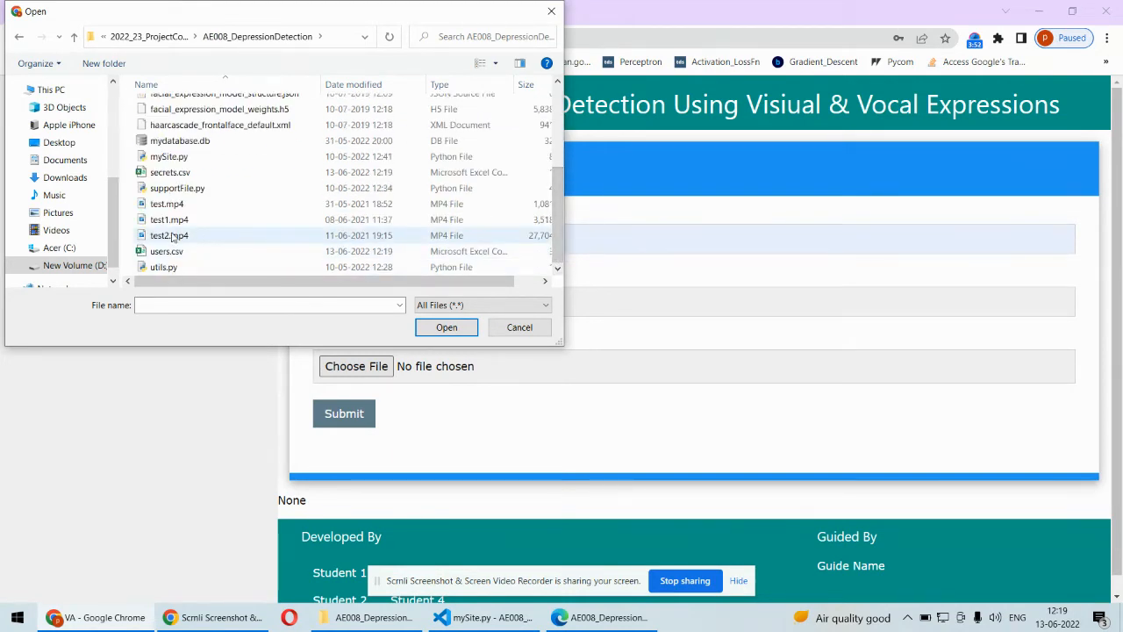
click(168, 235)
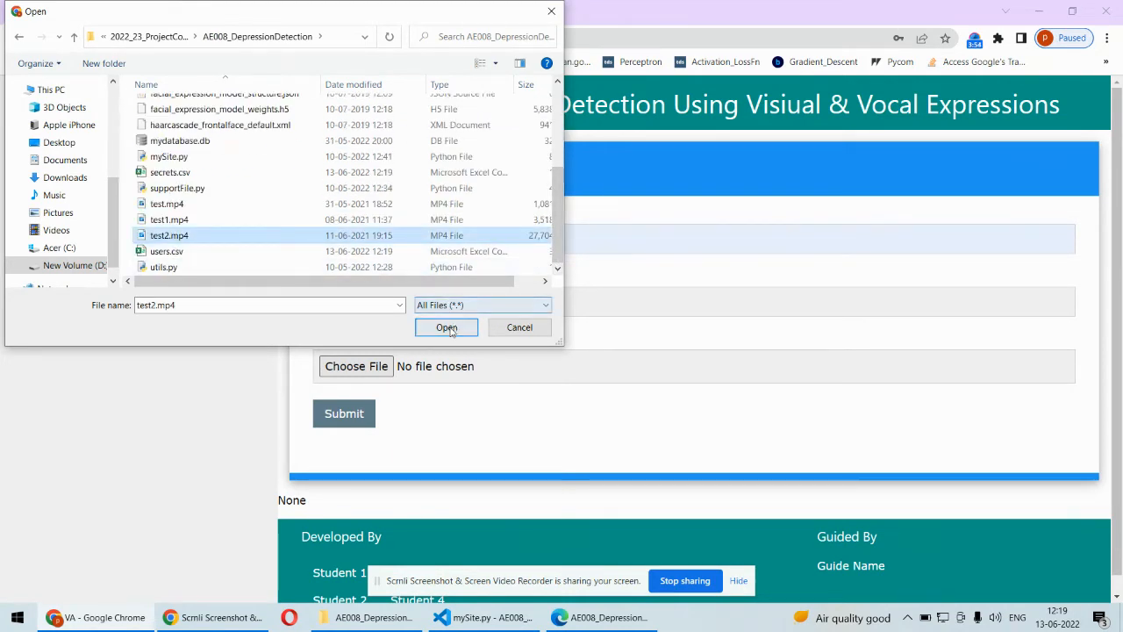
click(446, 327)
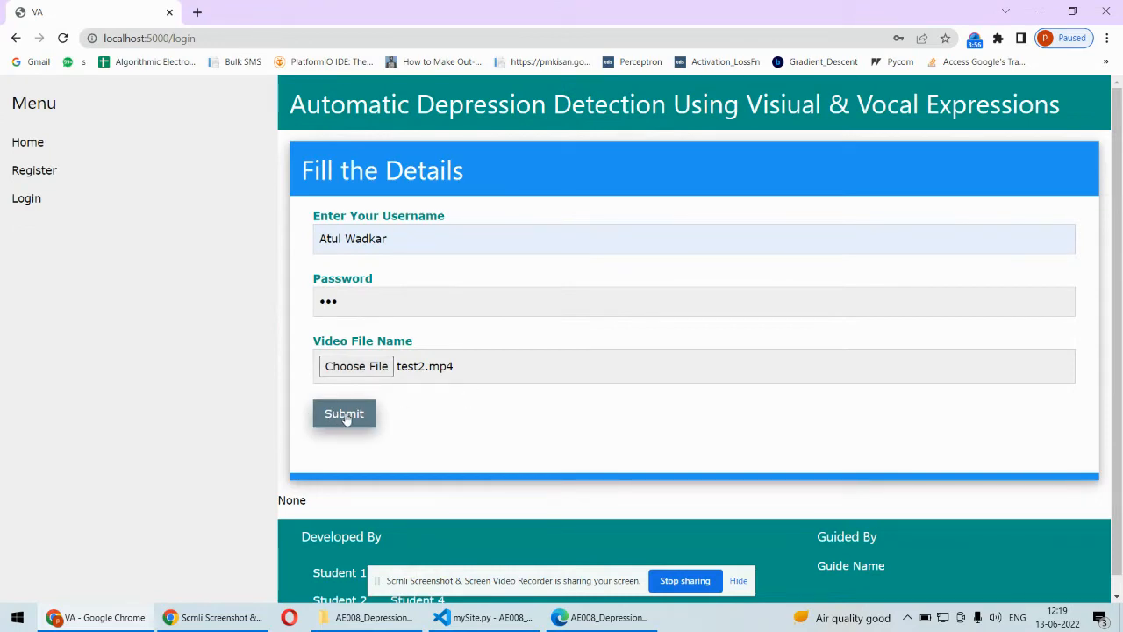
Step: Log in and stream test2.mp4 with live face emotion labels such as fear
click(343, 413)
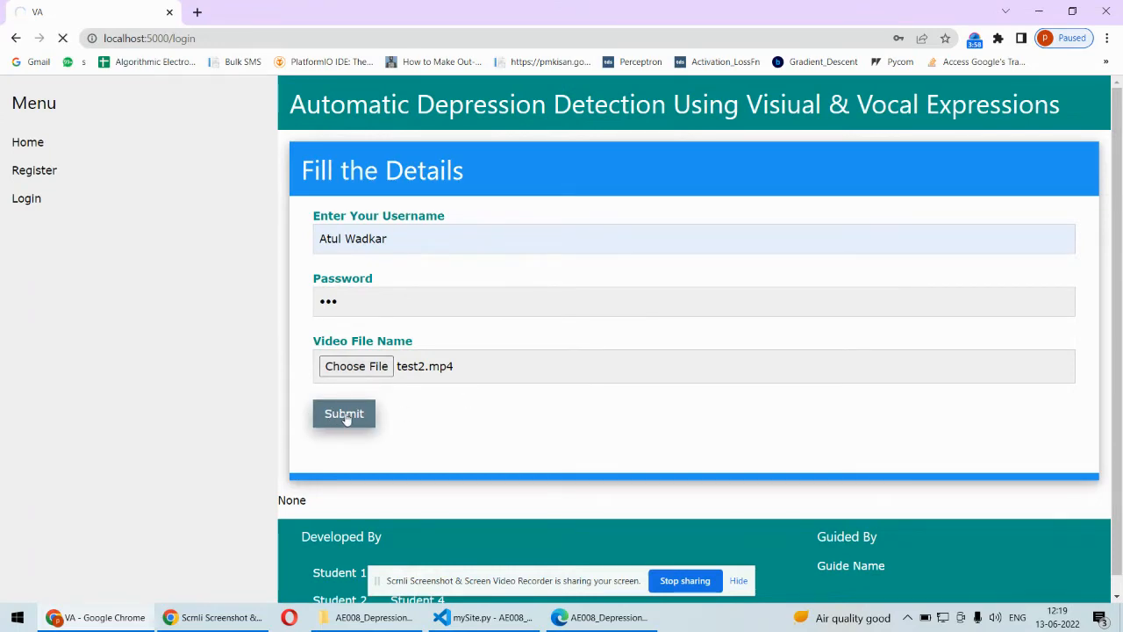
click(344, 413)
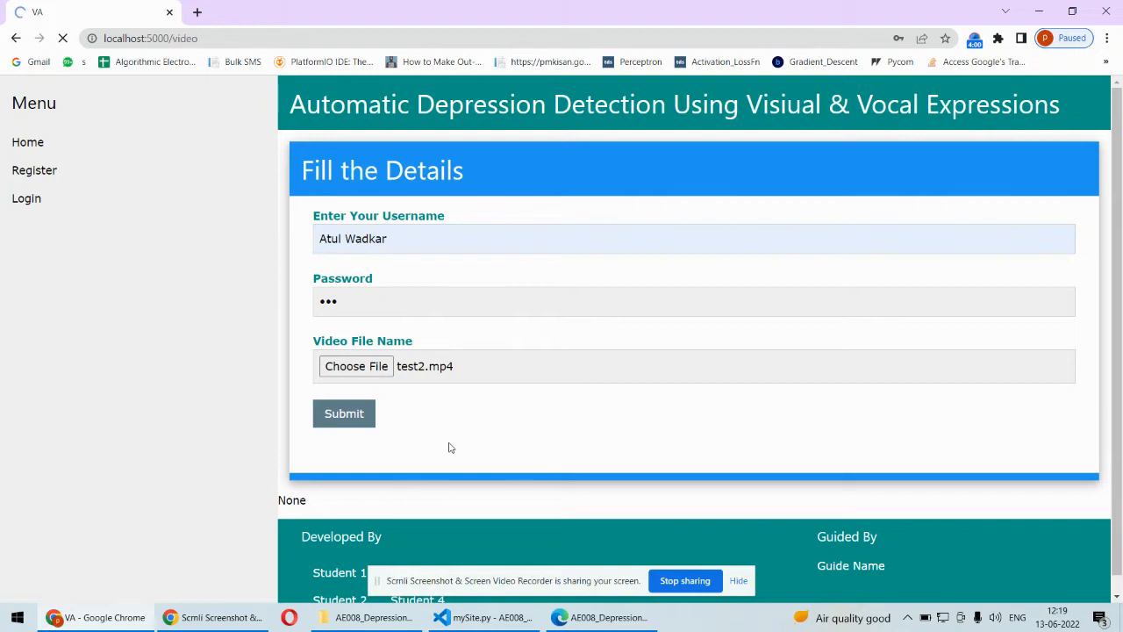
click(343, 413)
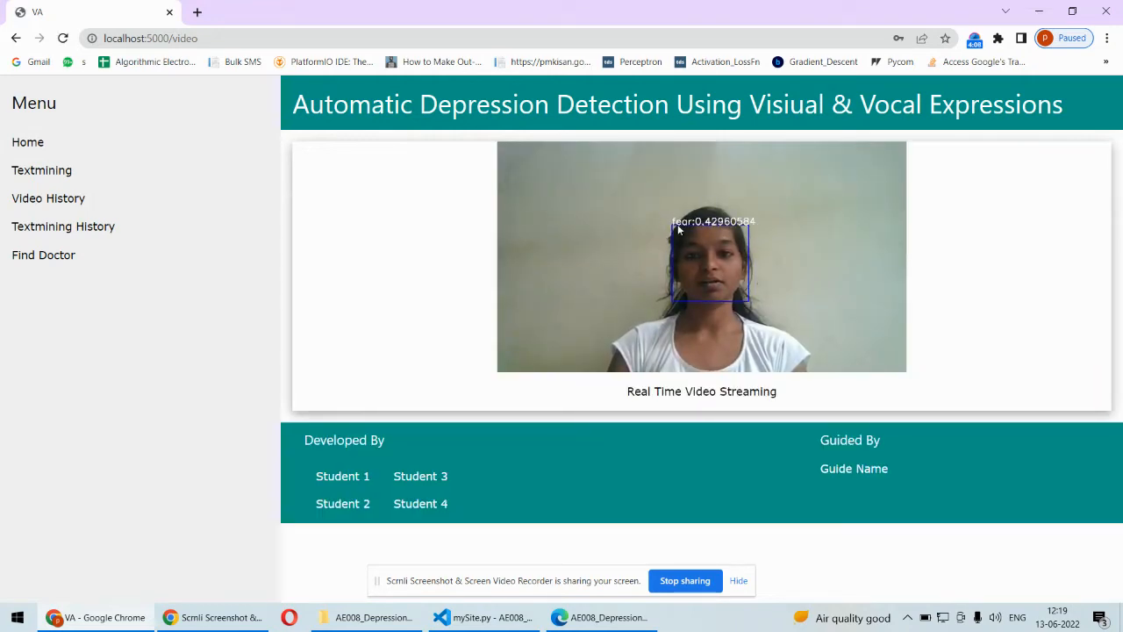
mouse_move(776, 235)
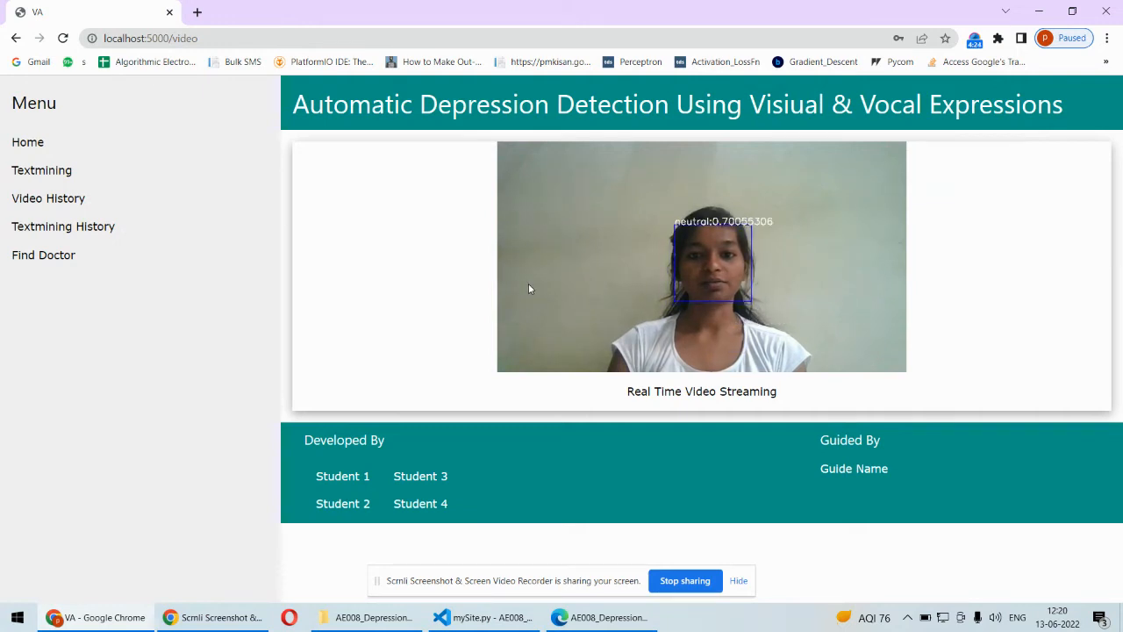
mouse_move(675, 186)
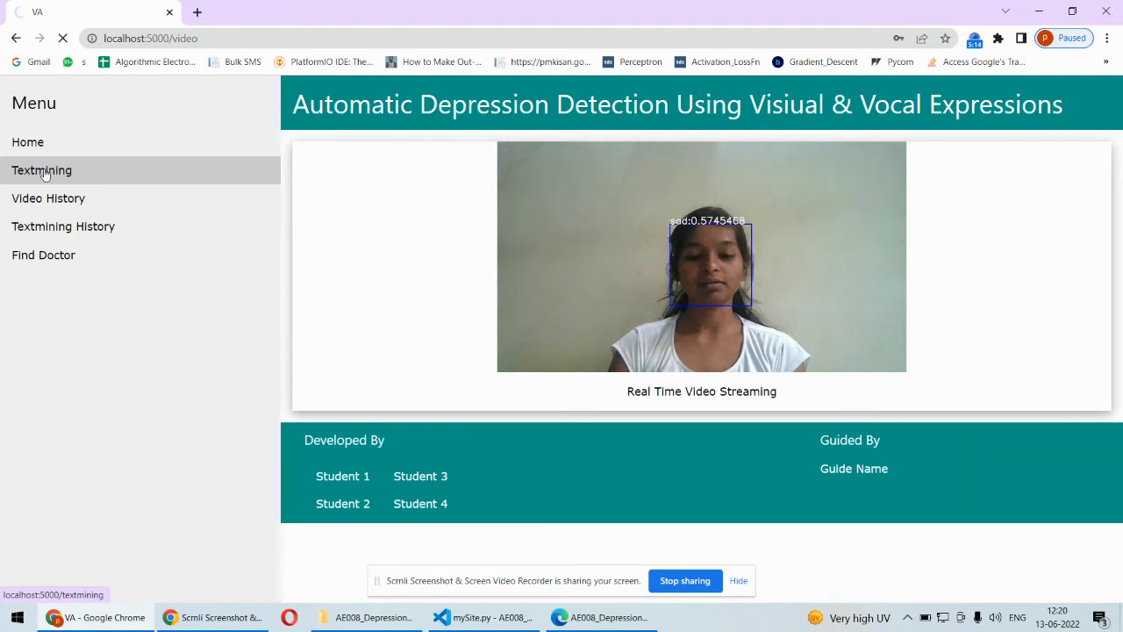
Step: Open Textmining and highlight the converted speech text above 'Depression Detected: 100.0%'
click(41, 170)
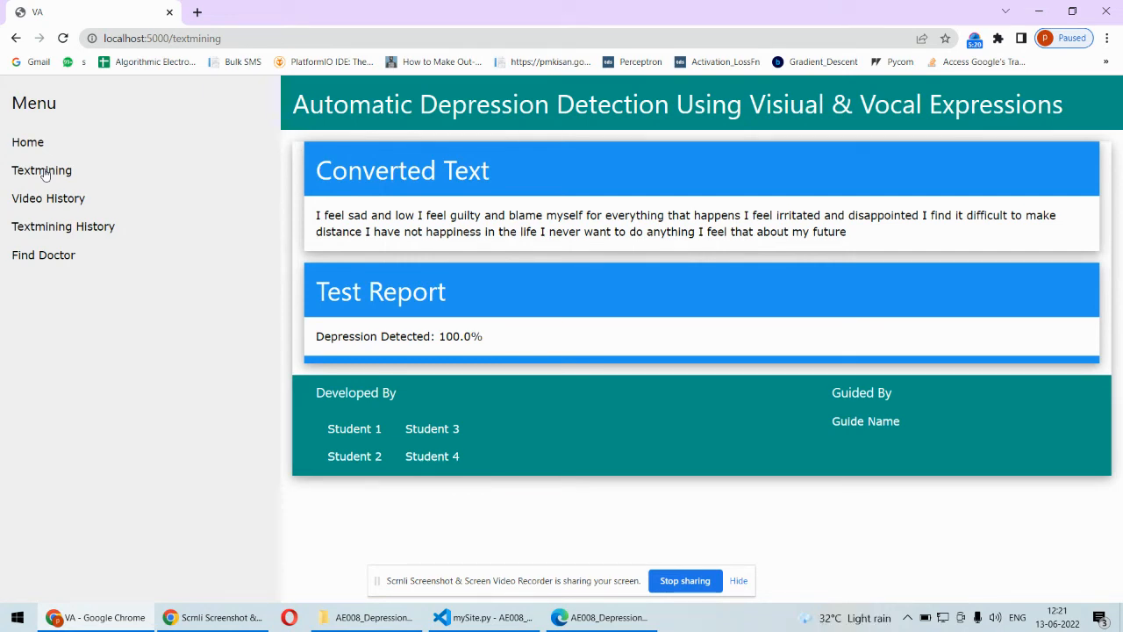
mouse_move(234, 125)
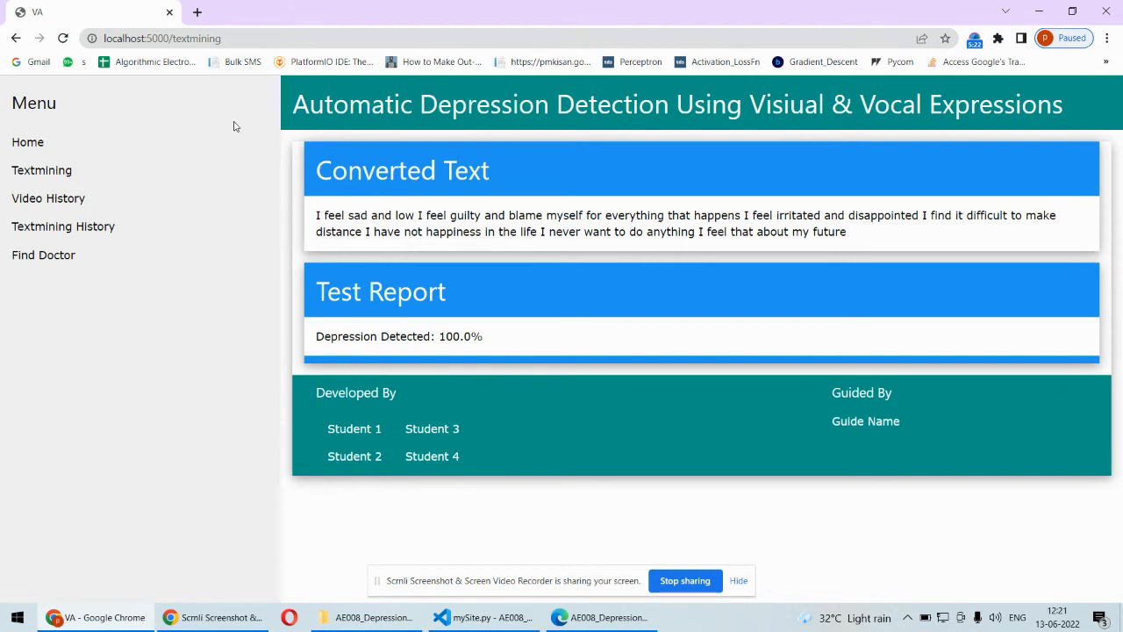
drag(316, 215, 425, 214)
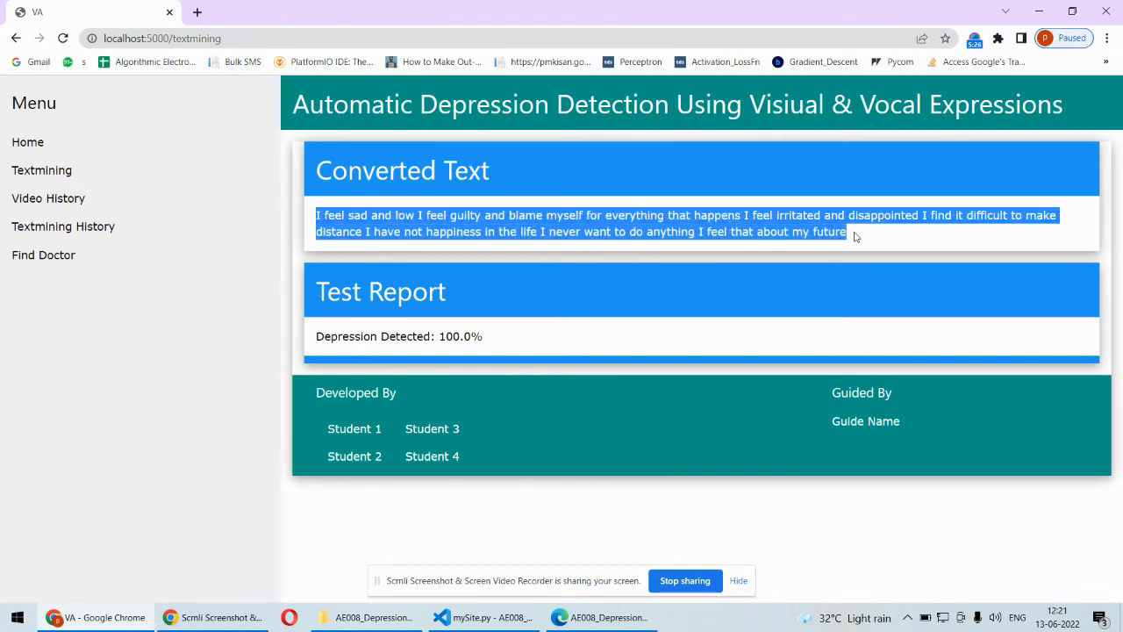
mouse_move(403, 196)
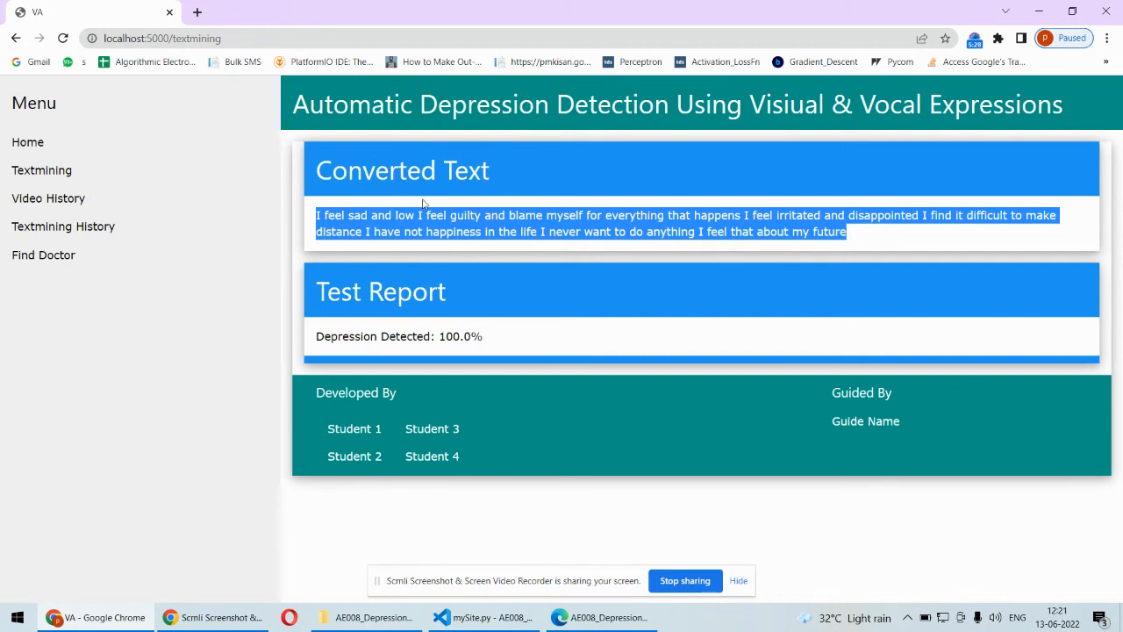
click(974, 214)
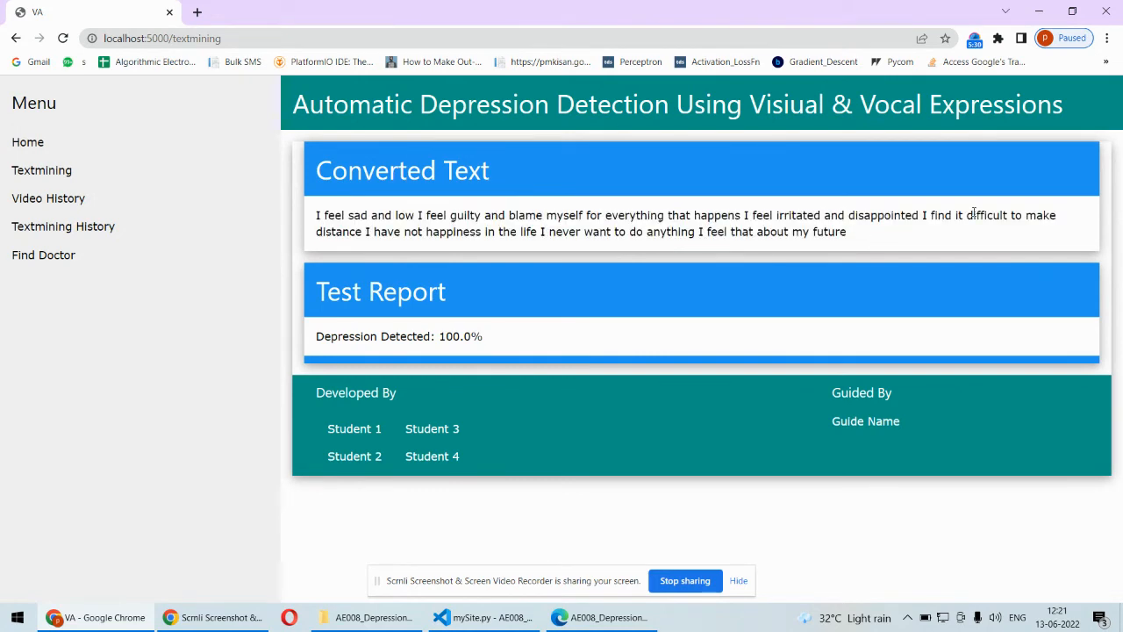
drag(507, 215, 845, 231)
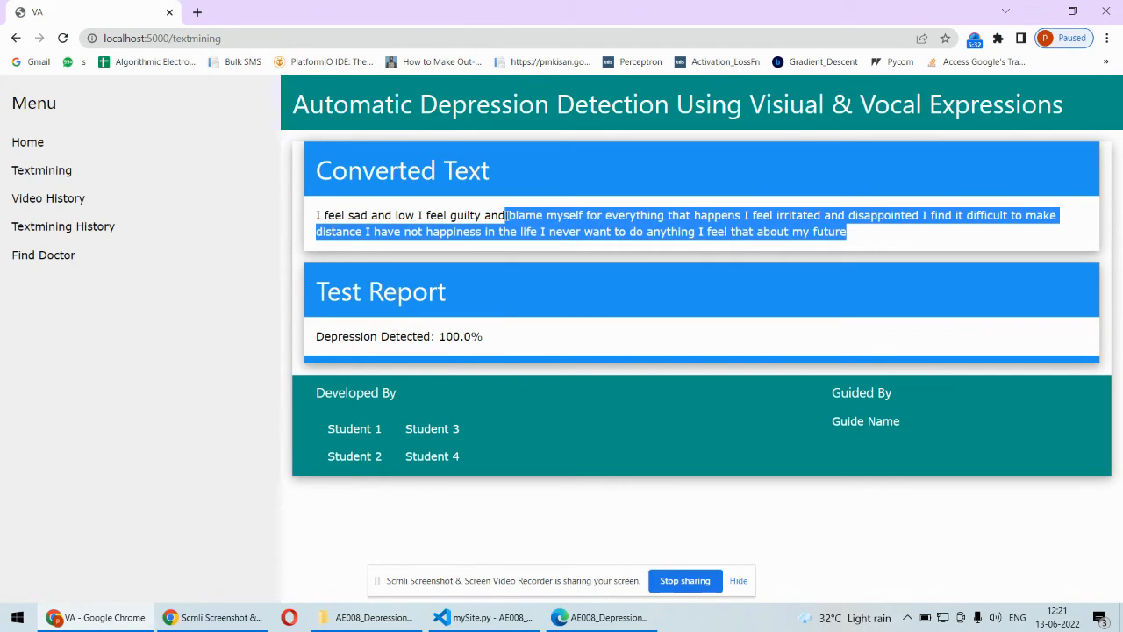
click(500, 341)
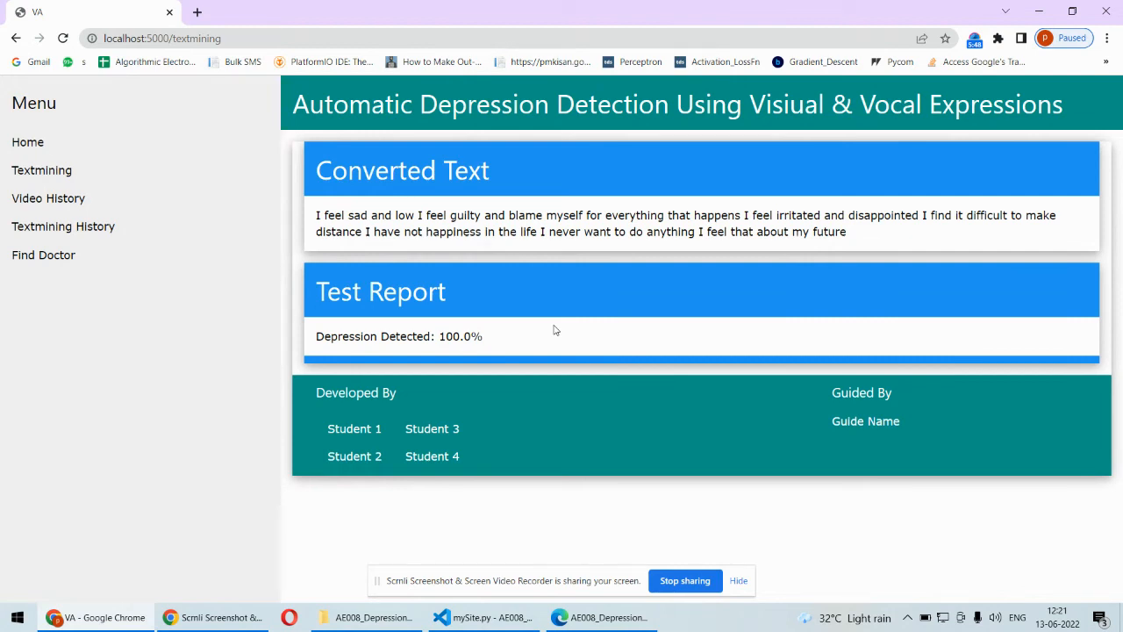
mouse_move(48, 198)
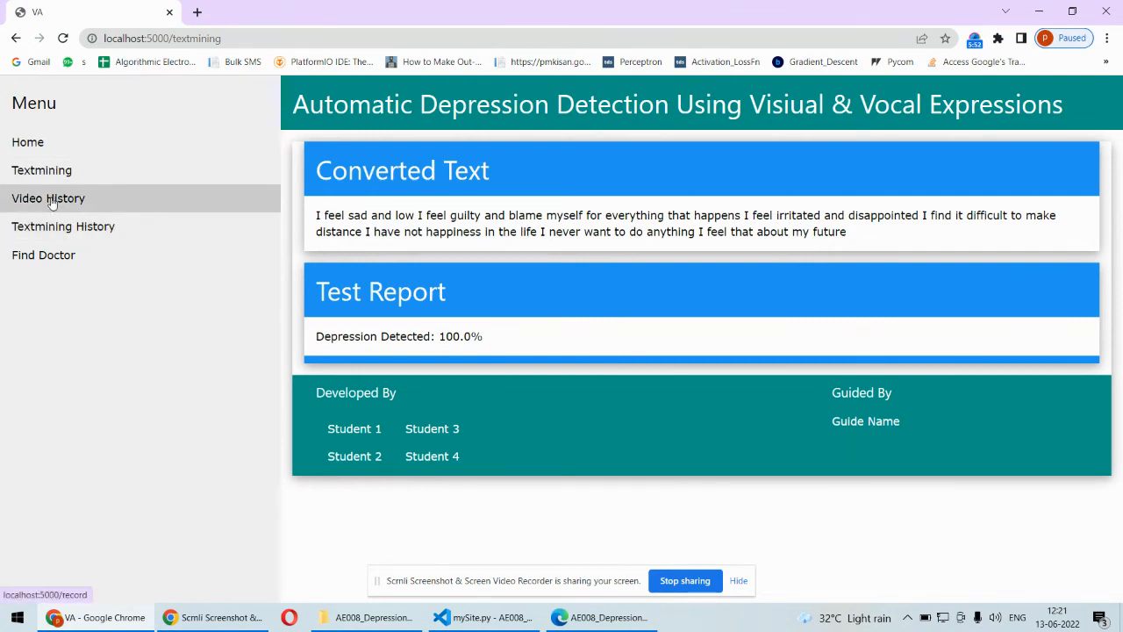
Step: Open Video History and scroll through the dated 'Depression Detected' records
click(48, 199)
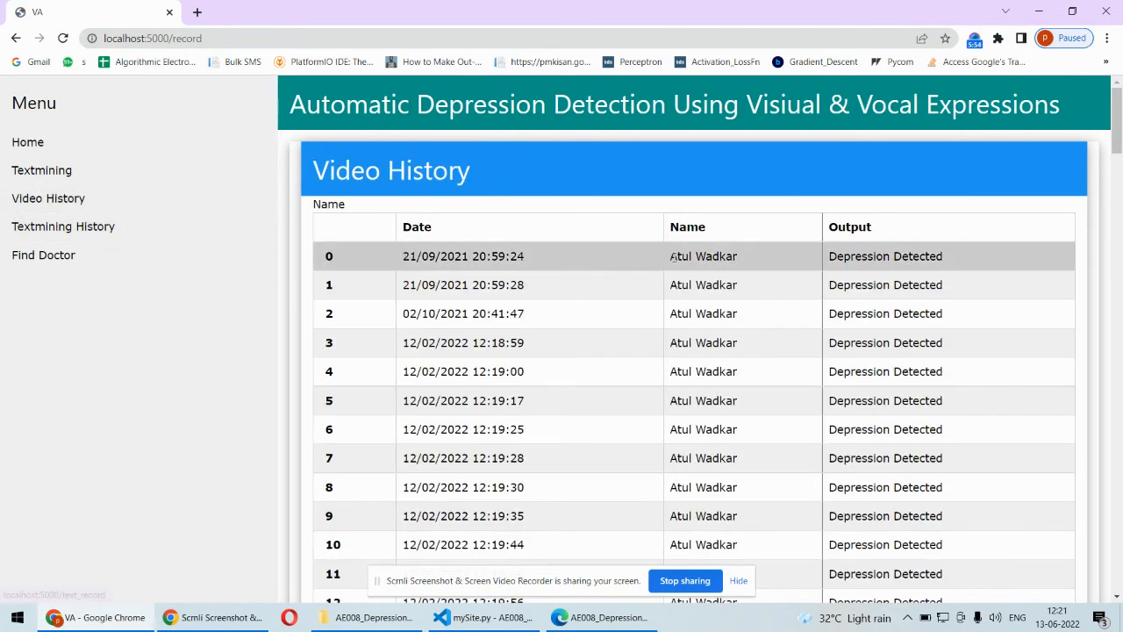
scroll(down, 3)
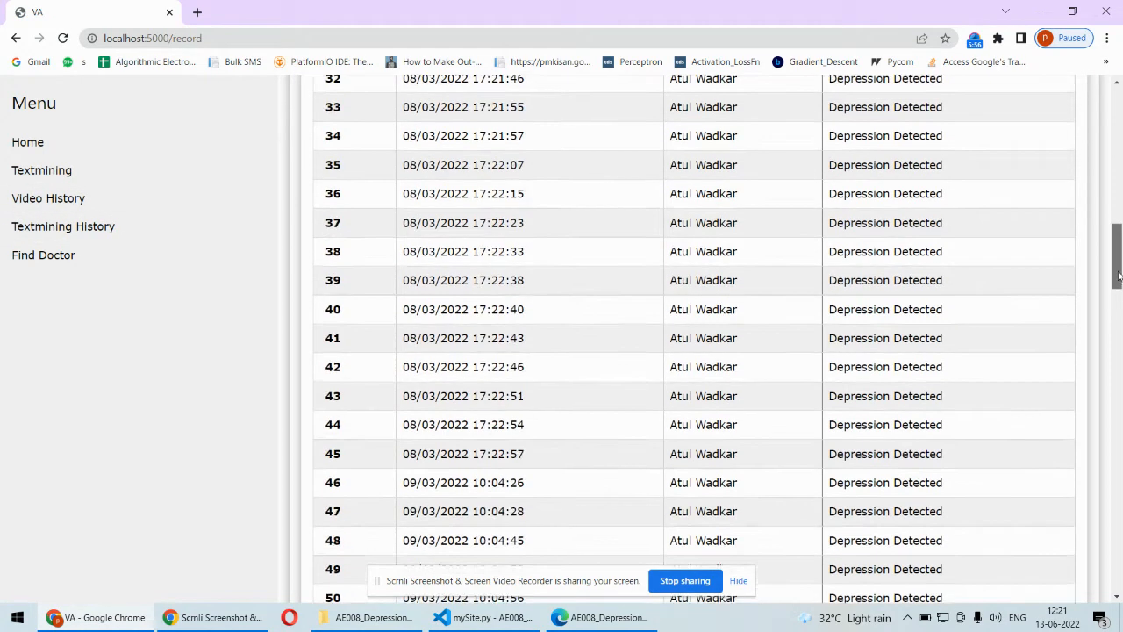
scroll(down, 3)
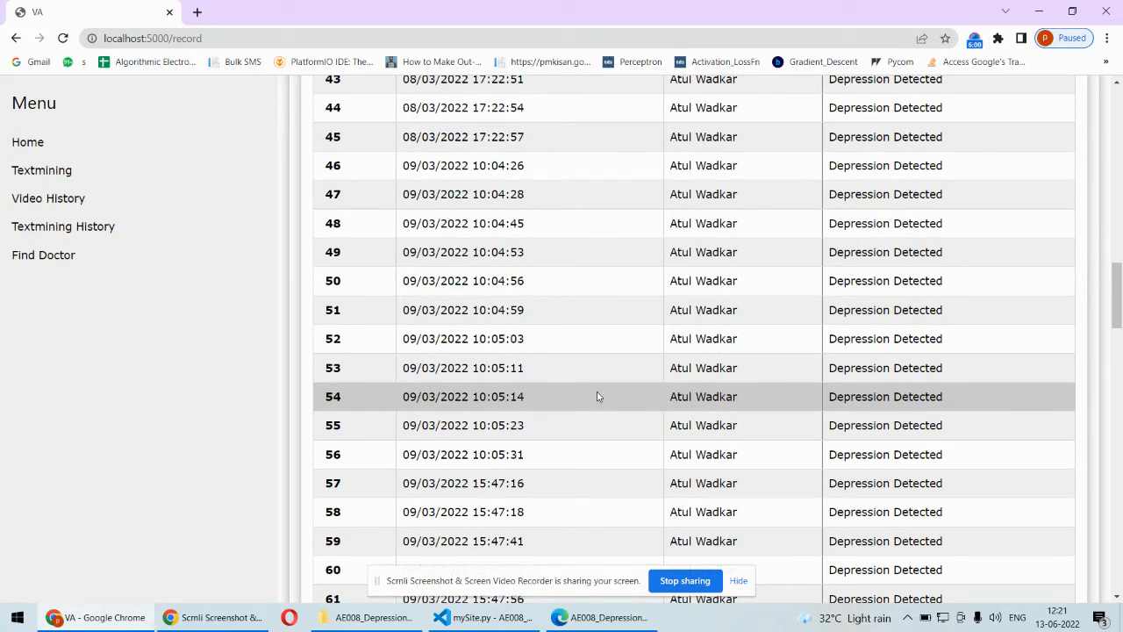
scroll(down, 3)
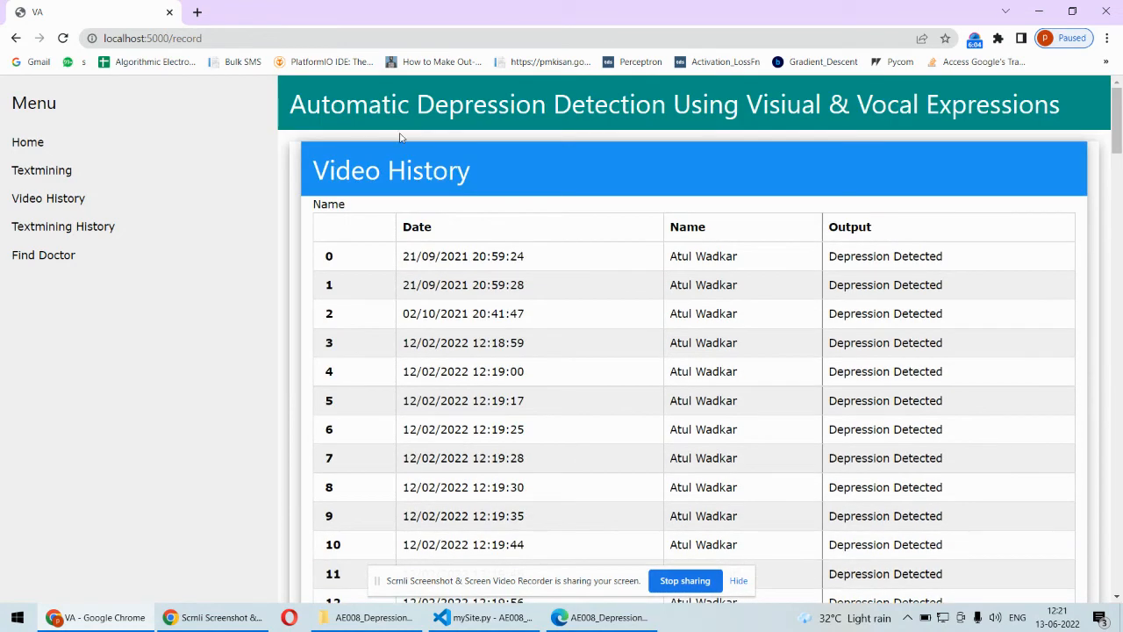
Step: Scroll the Textmining History table of past analyses, then go to Find Doctor
click(63, 226)
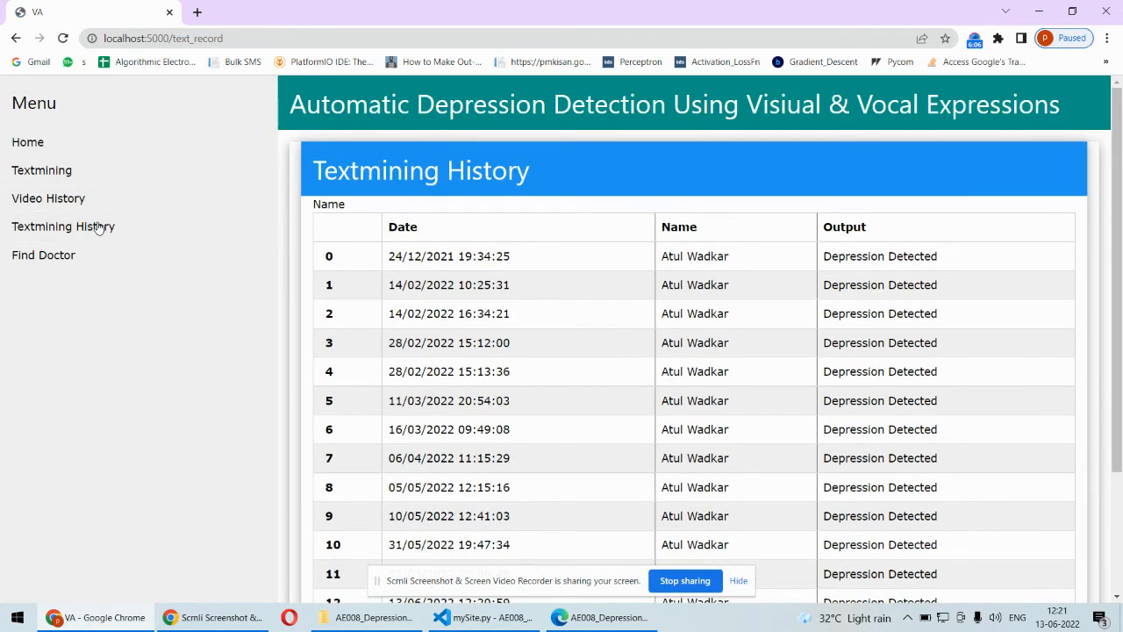
scroll(down, 3)
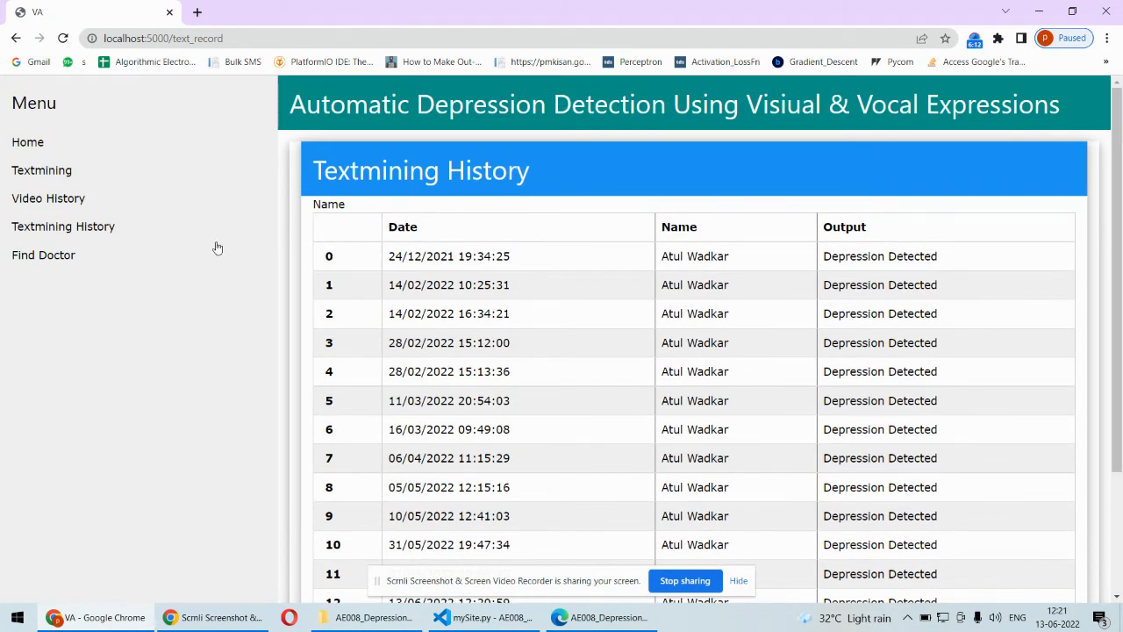
click(43, 254)
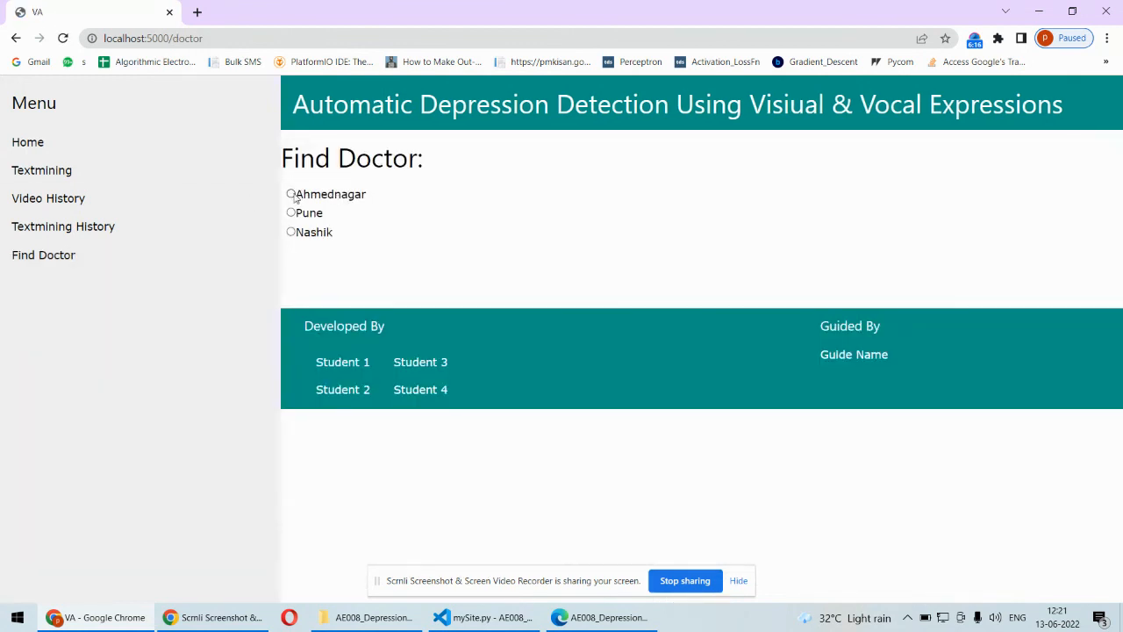
Step: Show the doctors listed for Ahmednagar and then Pune
click(290, 194)
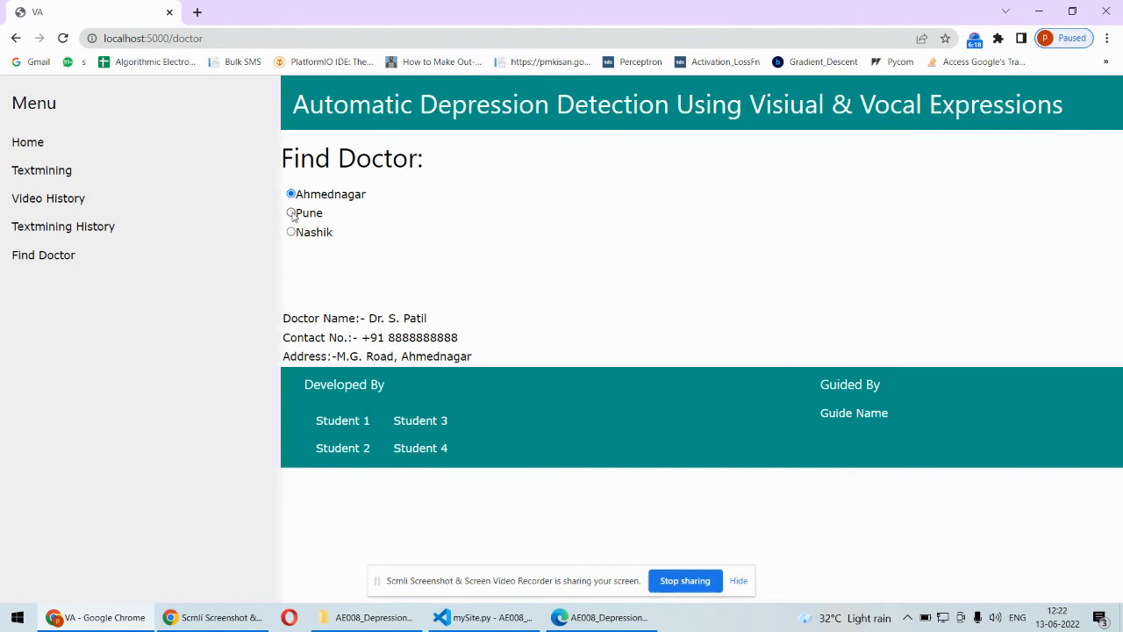
click(290, 232)
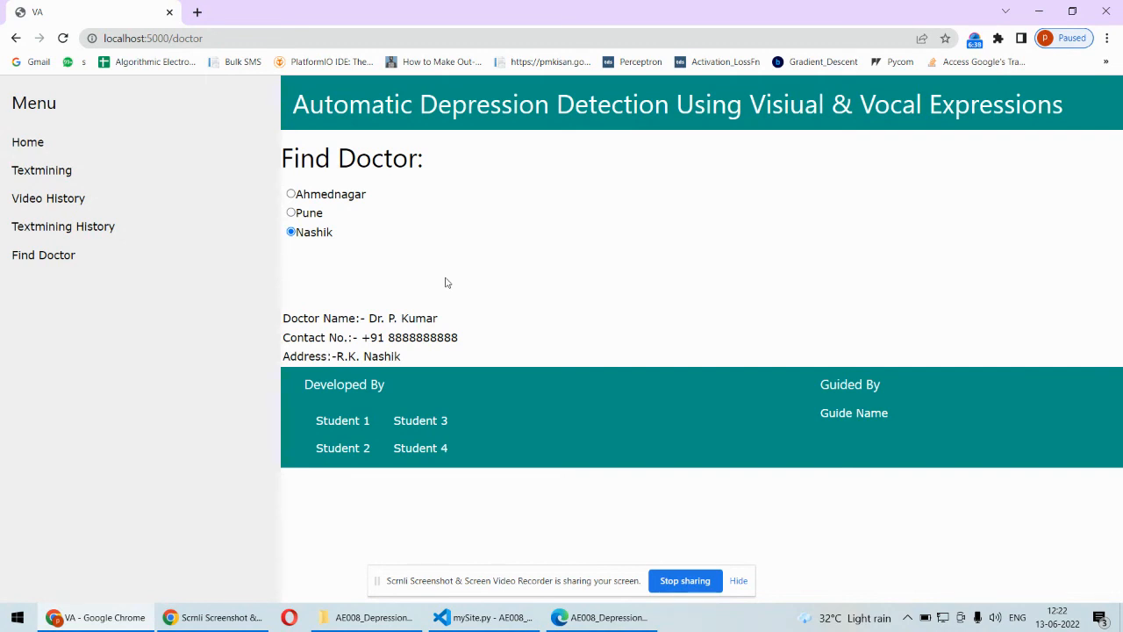
mouse_move(552, 192)
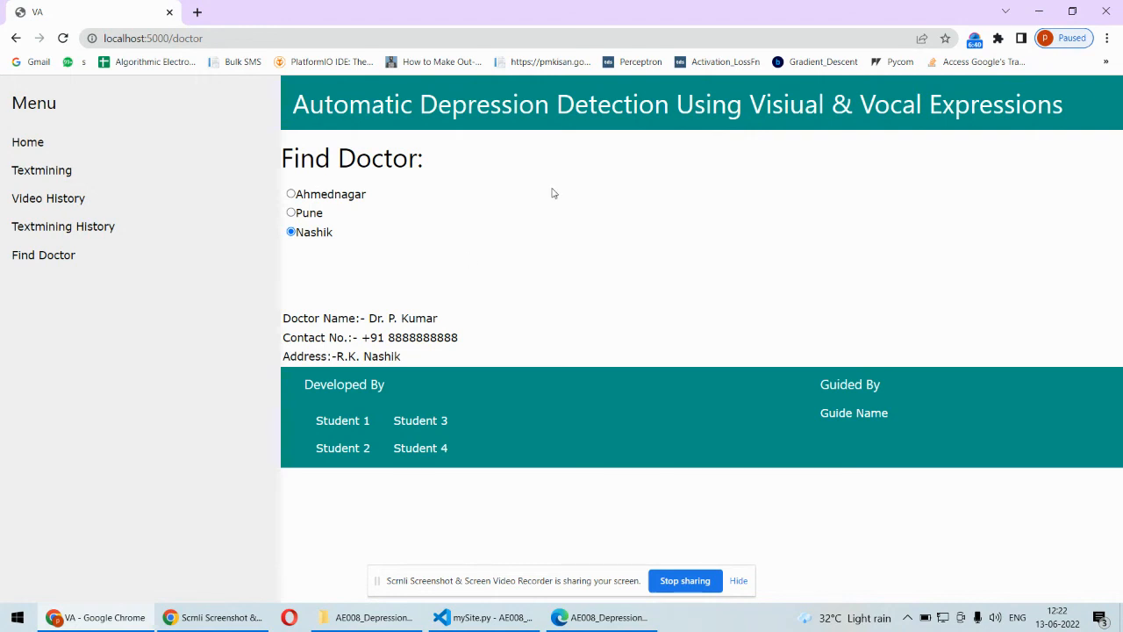